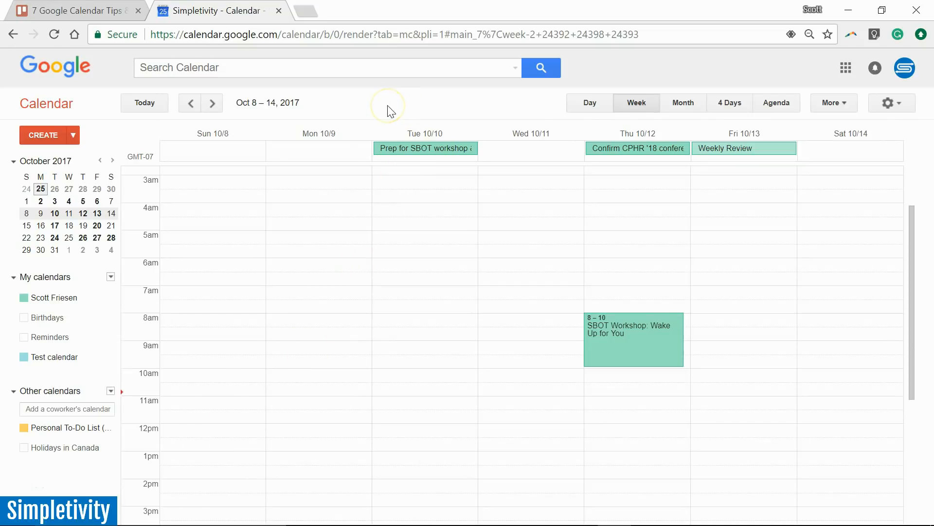
mouse_move(343, 228)
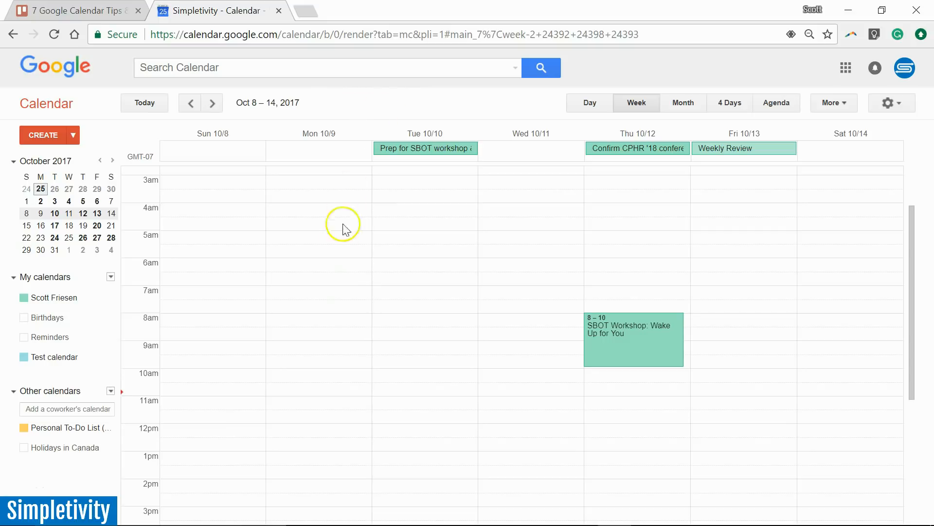
mouse_move(296, 265)
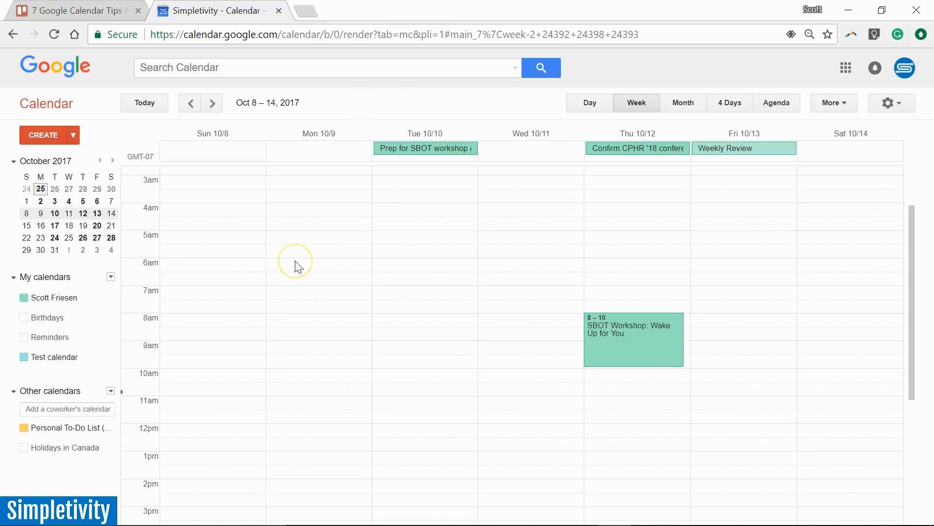
mouse_move(292, 269)
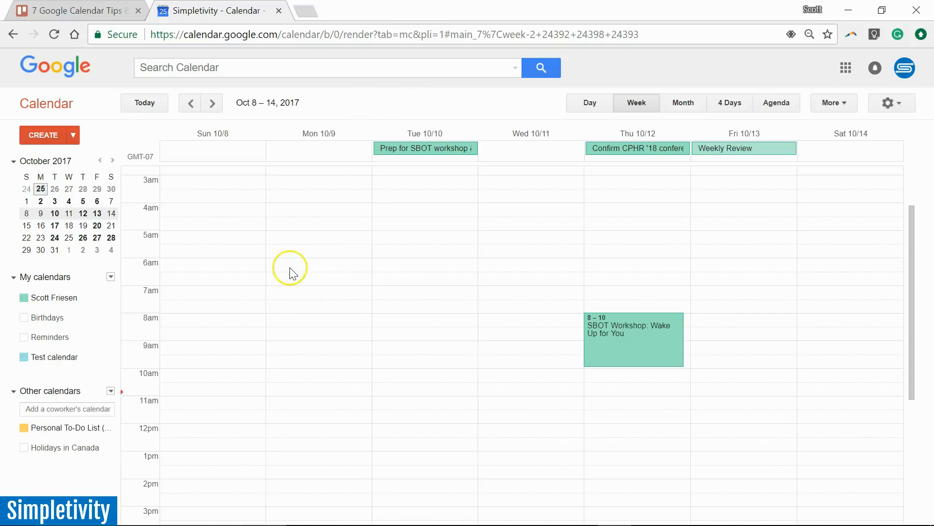
mouse_move(317, 267)
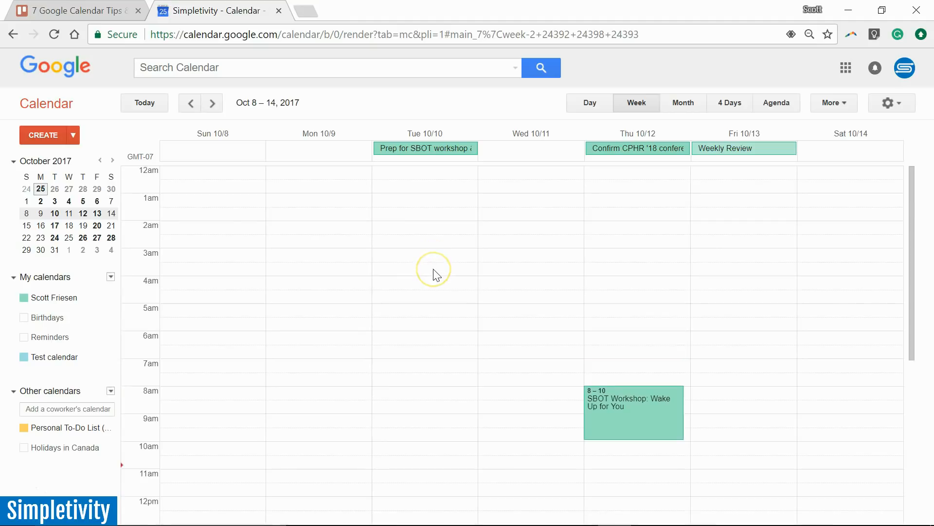
- Start a new untitled event from Create, then discard it and return to the calendar
scroll(down, 3)
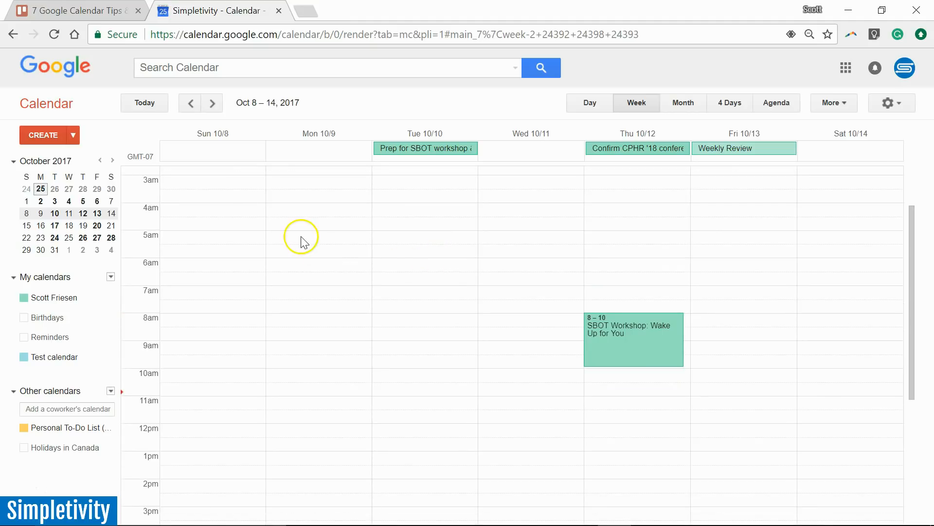
mouse_move(256, 203)
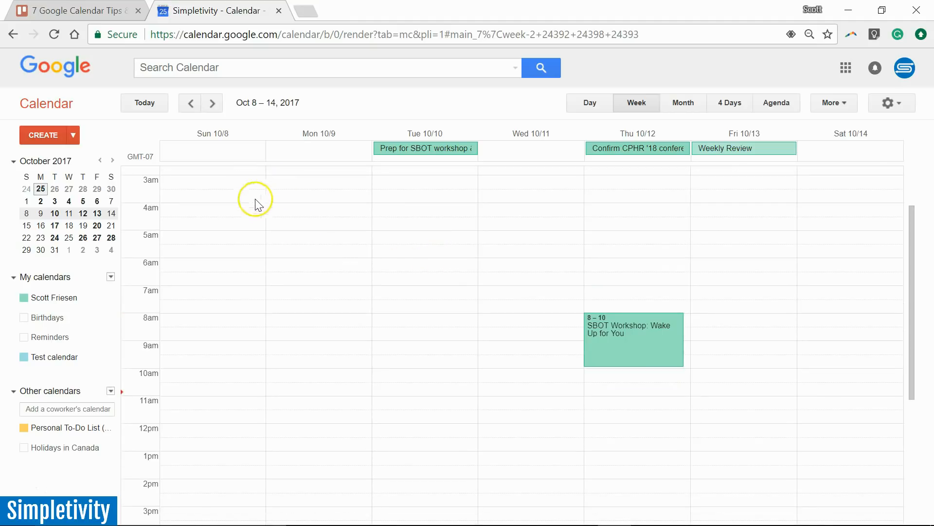
mouse_move(269, 277)
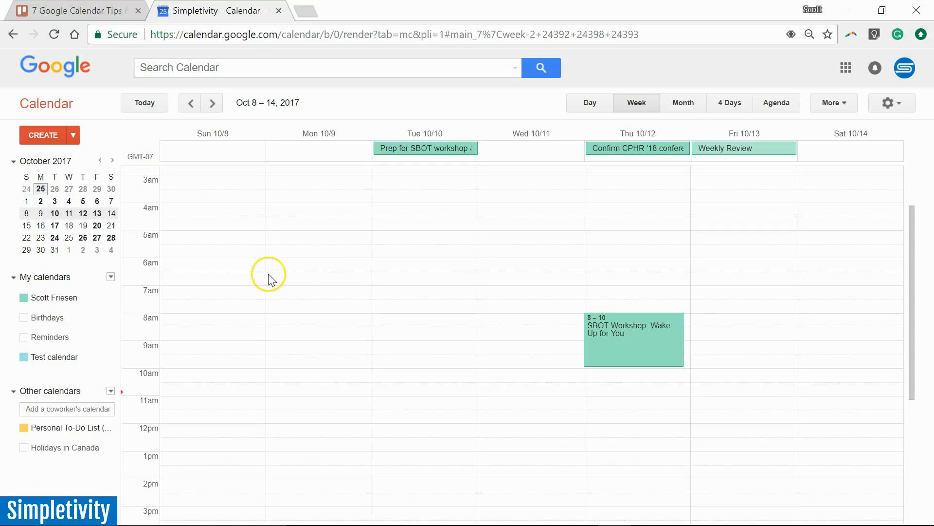
mouse_move(63, 146)
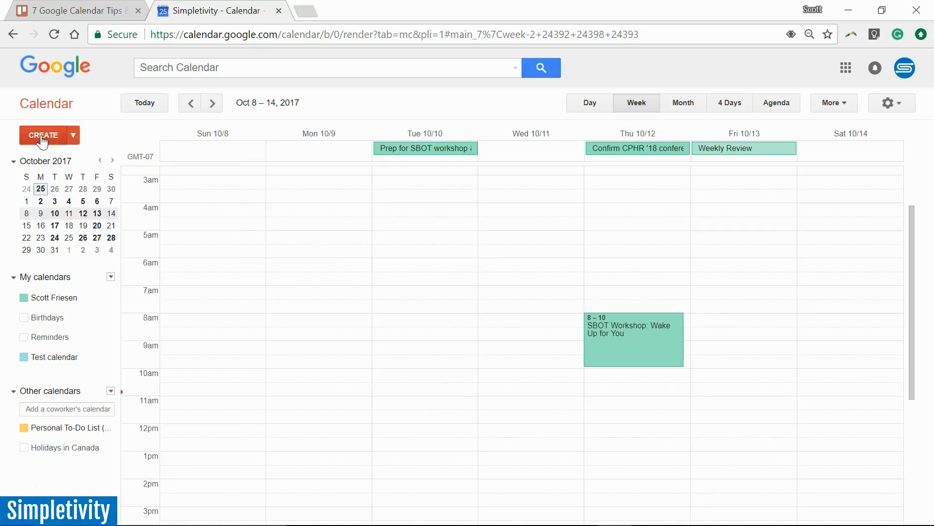
click(42, 135)
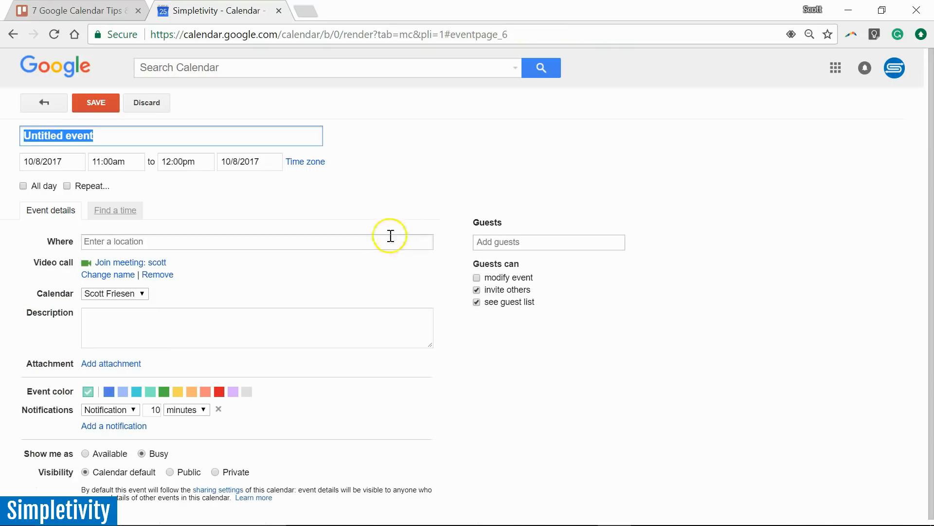
mouse_move(454, 396)
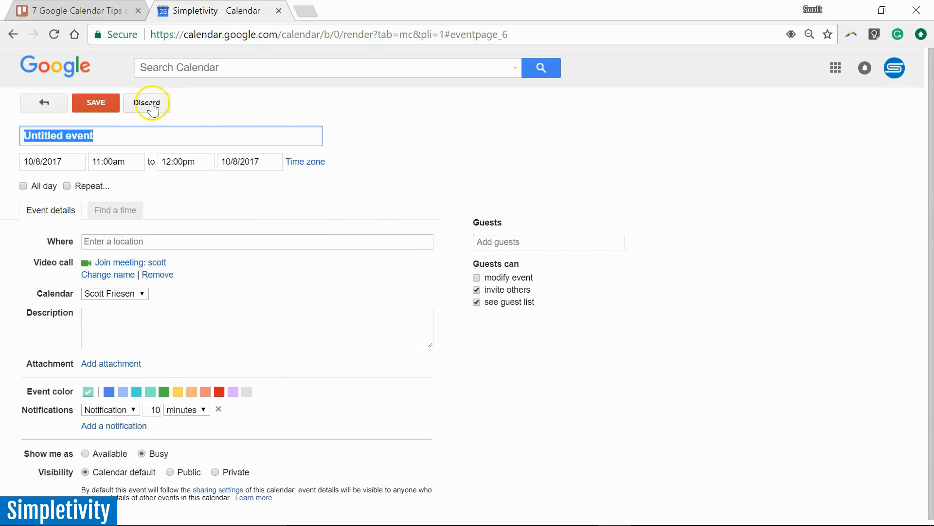
click(147, 102)
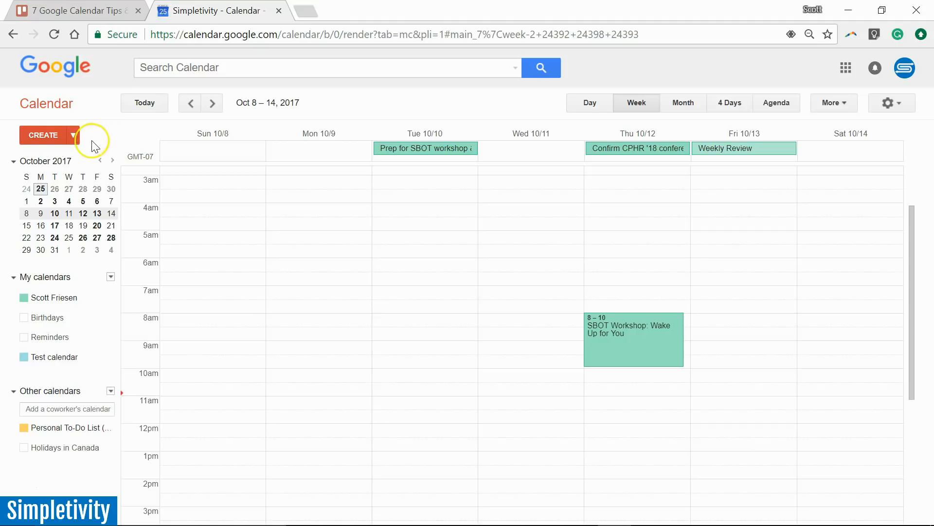
mouse_move(73, 134)
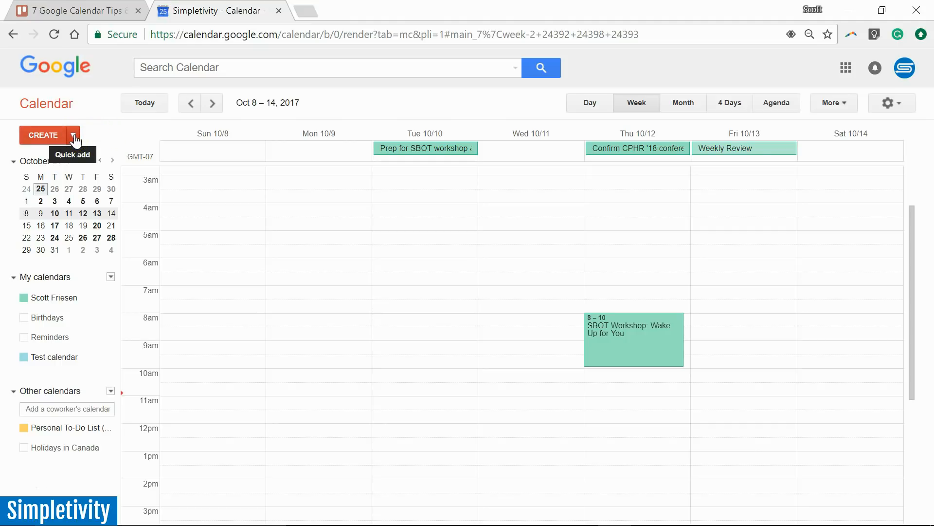
- Quick Add 'Meeting with Sam 11 am Oct 9' so the event lands on Monday October 9 at 11am
click(74, 134)
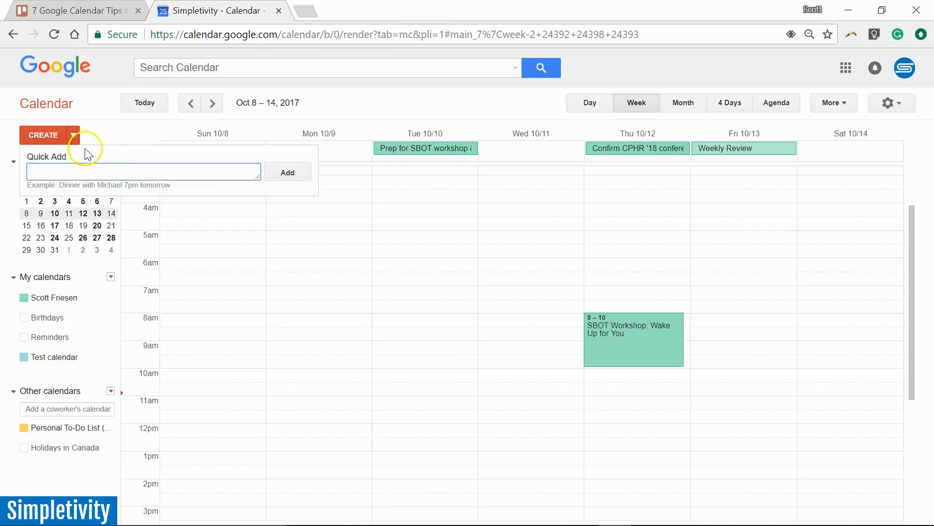
text(Mee)
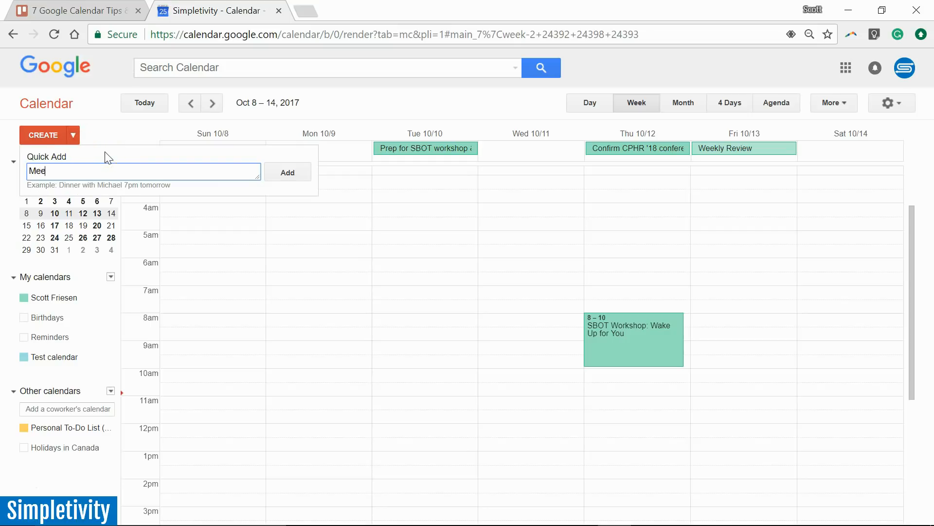
text(ting)
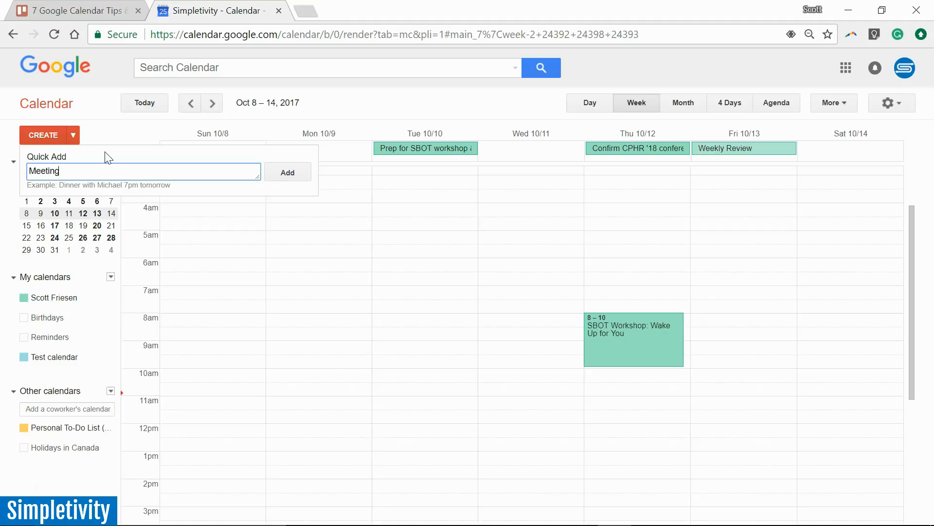
text(with)
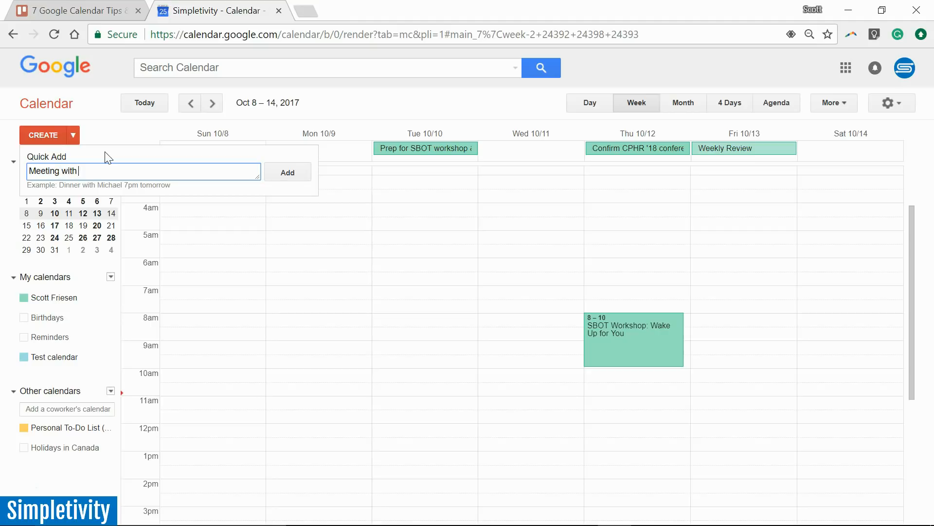
text(Sam 11 am Oct 9)
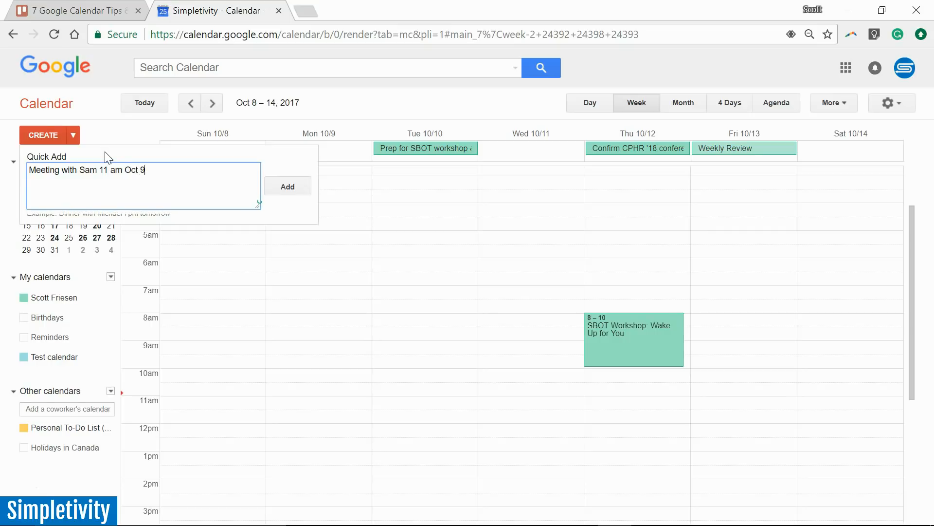
click(287, 185)
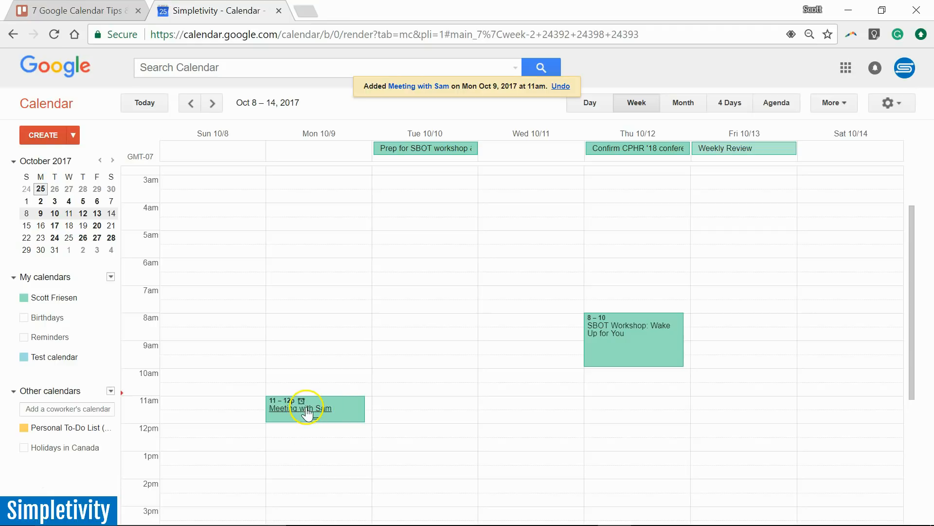
click(307, 411)
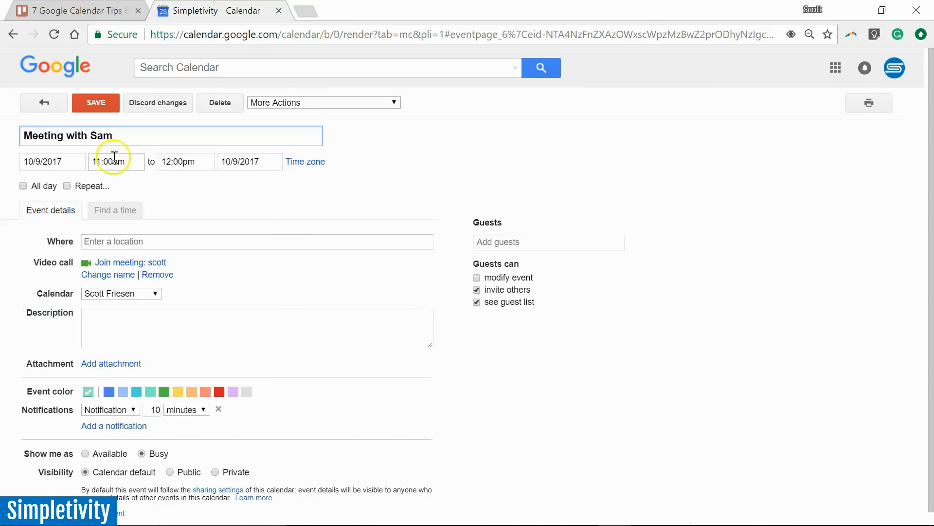
click(95, 103)
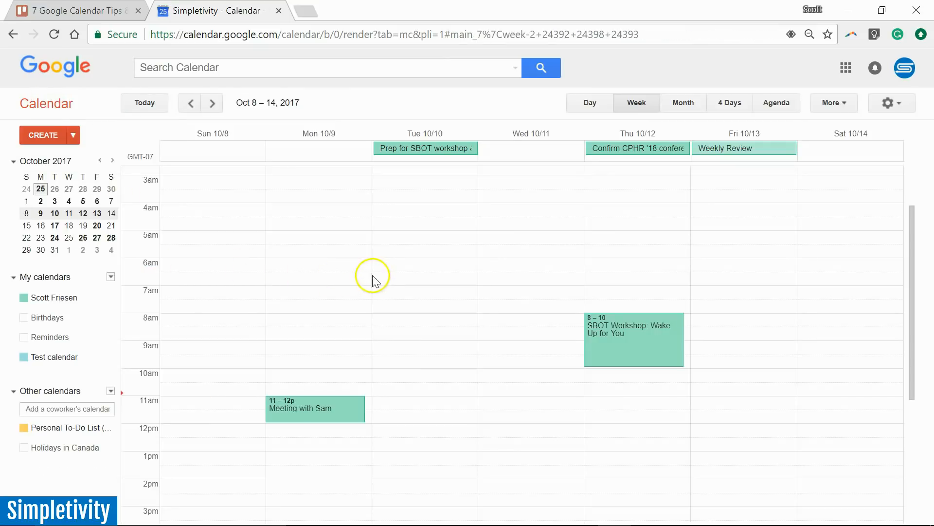
mouse_move(349, 298)
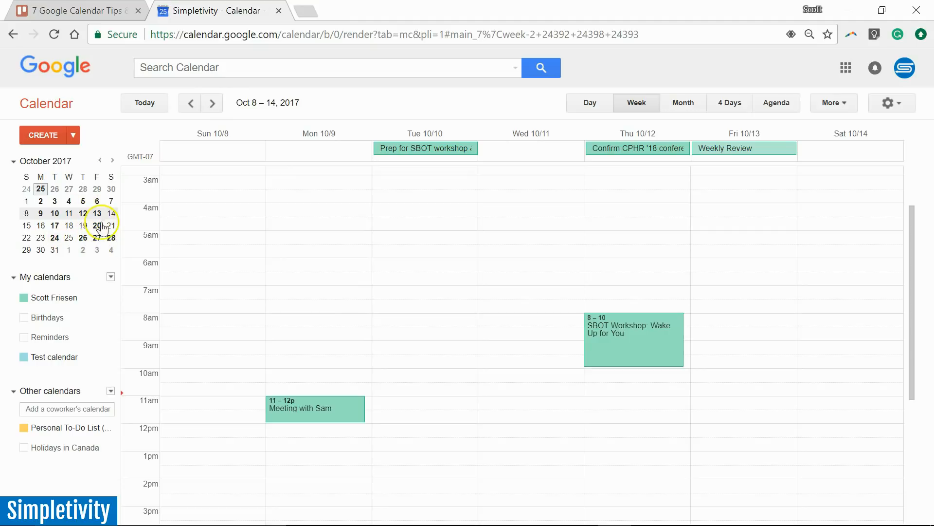
click(73, 136)
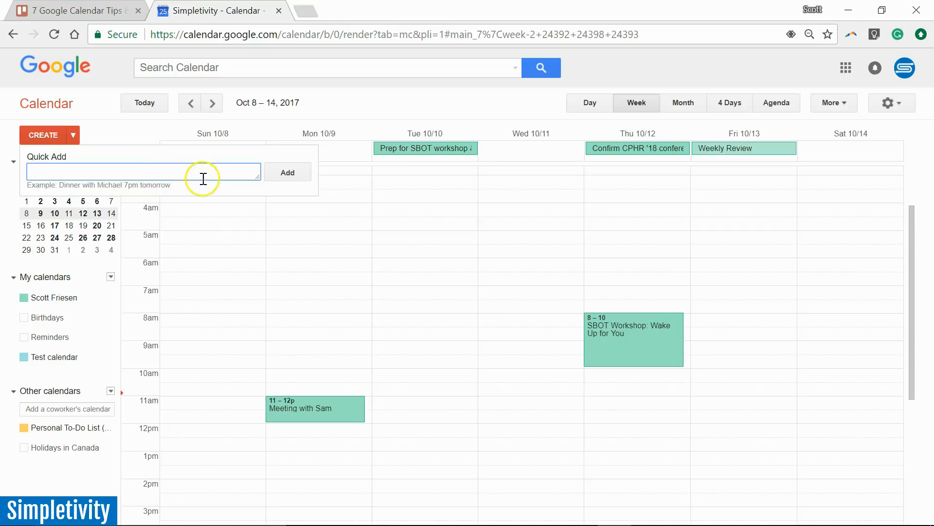
click(119, 138)
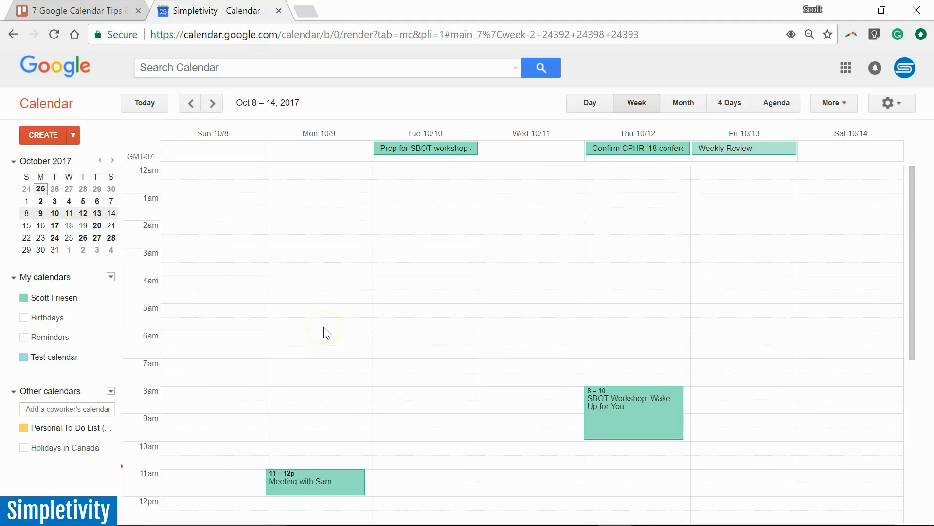
scroll(down, 3)
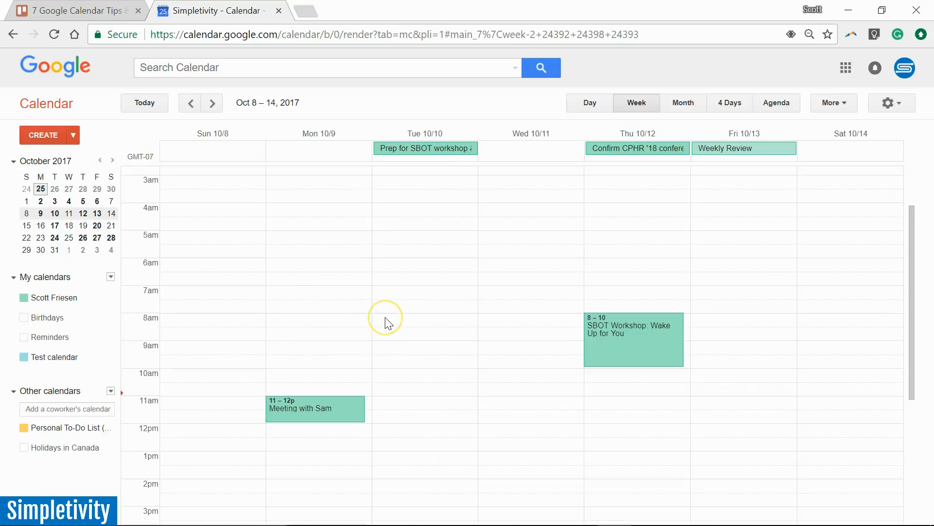
mouse_move(448, 163)
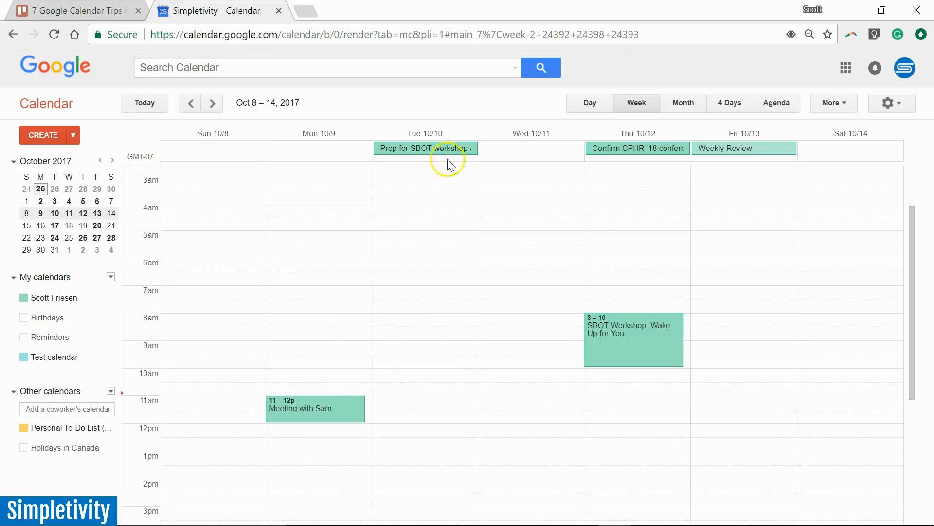
mouse_move(465, 331)
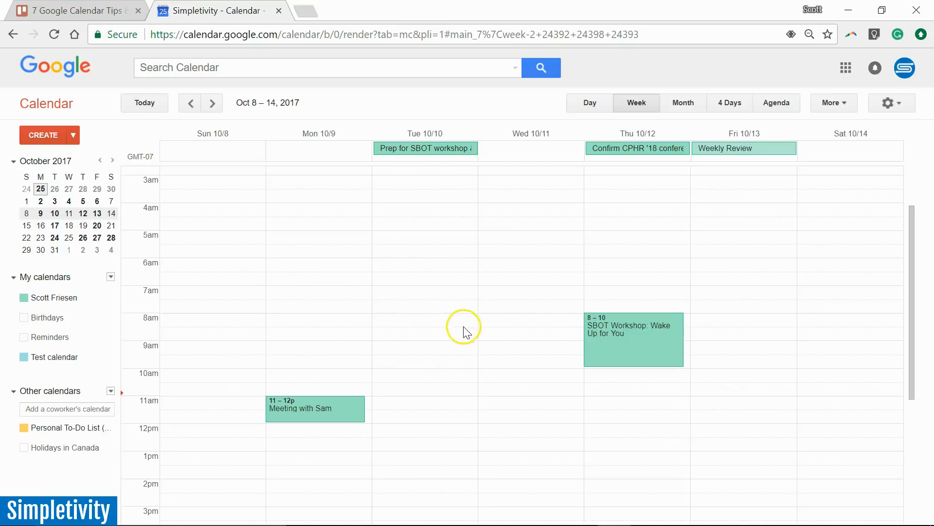
mouse_move(464, 313)
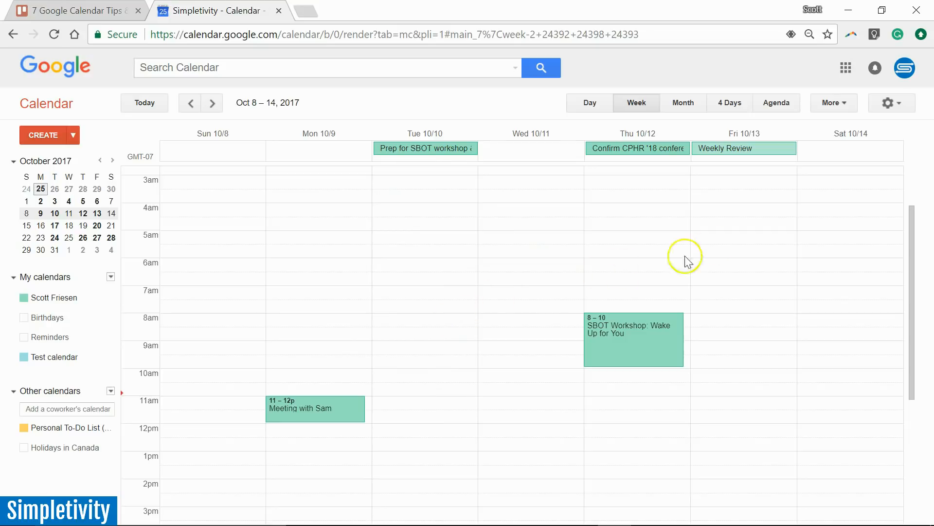
mouse_move(888, 102)
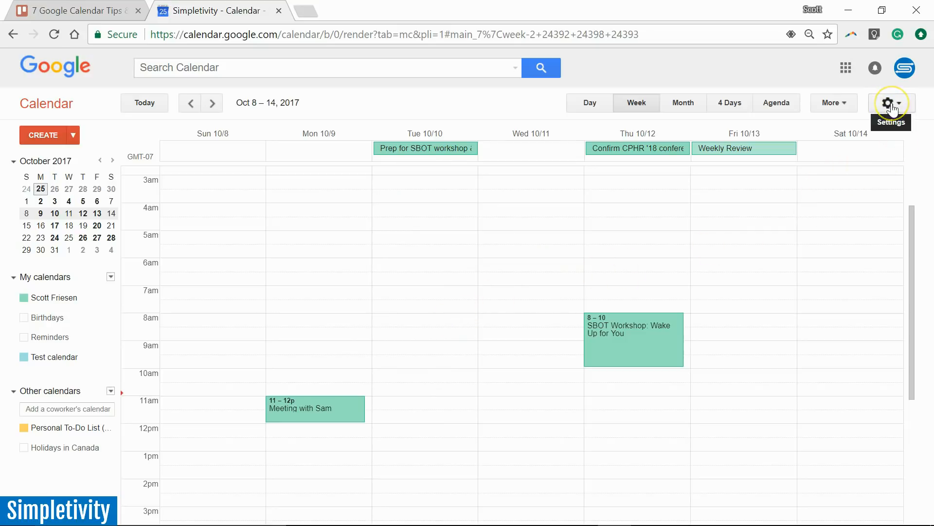
- Go to Calendar Settings and show the Calendars tab listing My Calendars and Other Calendars
click(887, 102)
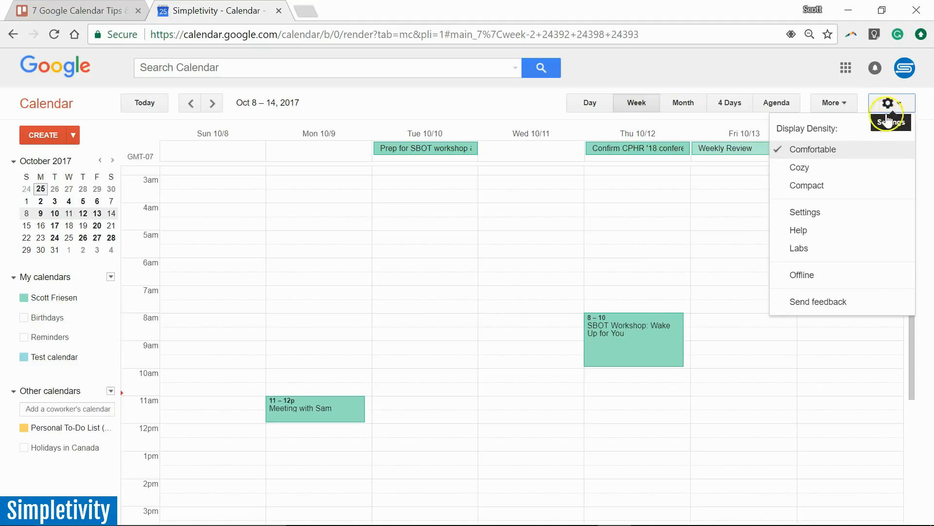
click(805, 211)
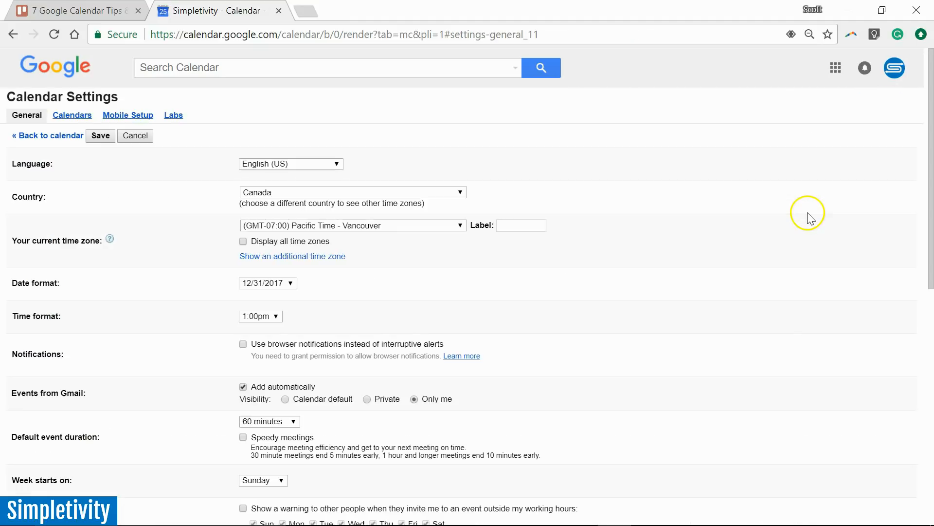
mouse_move(103, 190)
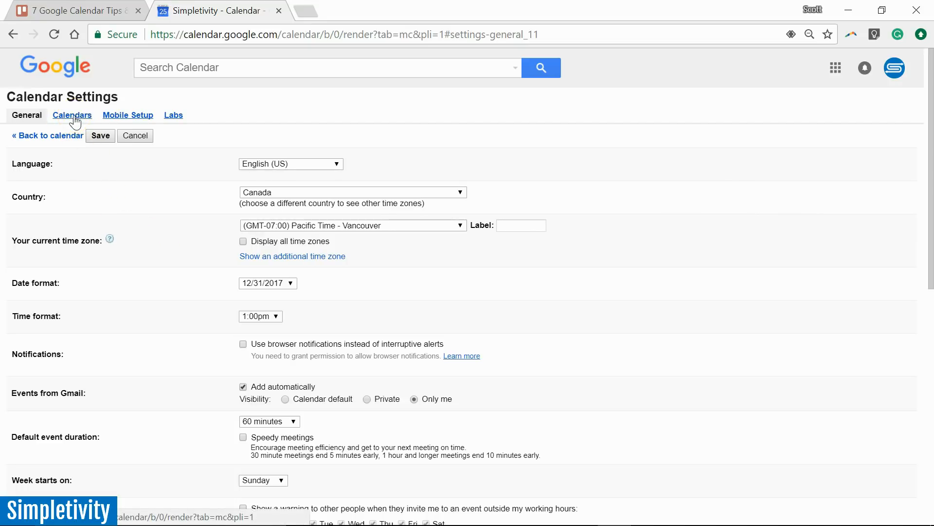
click(71, 115)
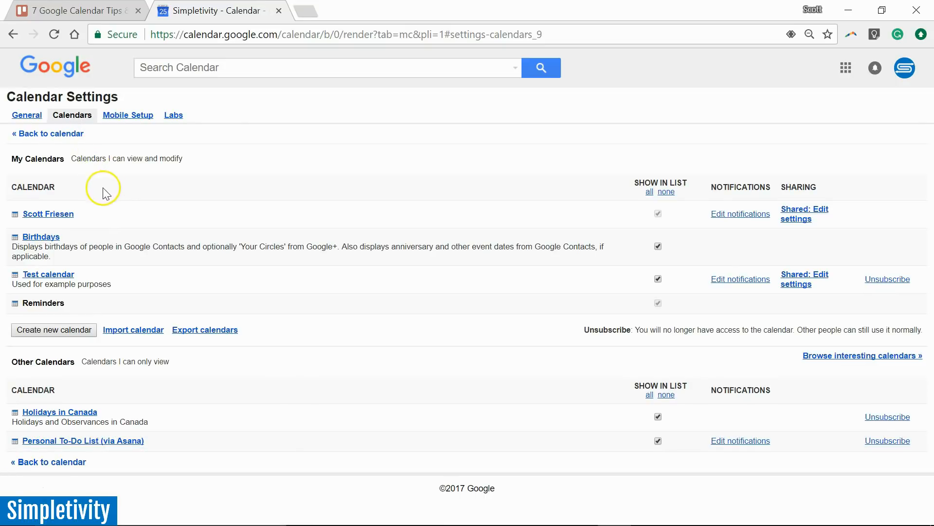
mouse_move(133, 290)
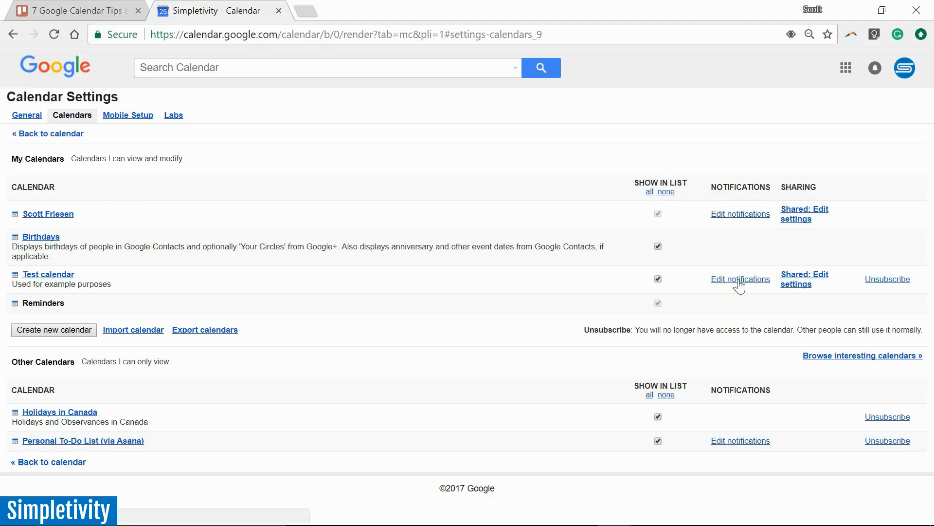
- Enable the Daily agenda email notification for the Test calendar and save
click(740, 279)
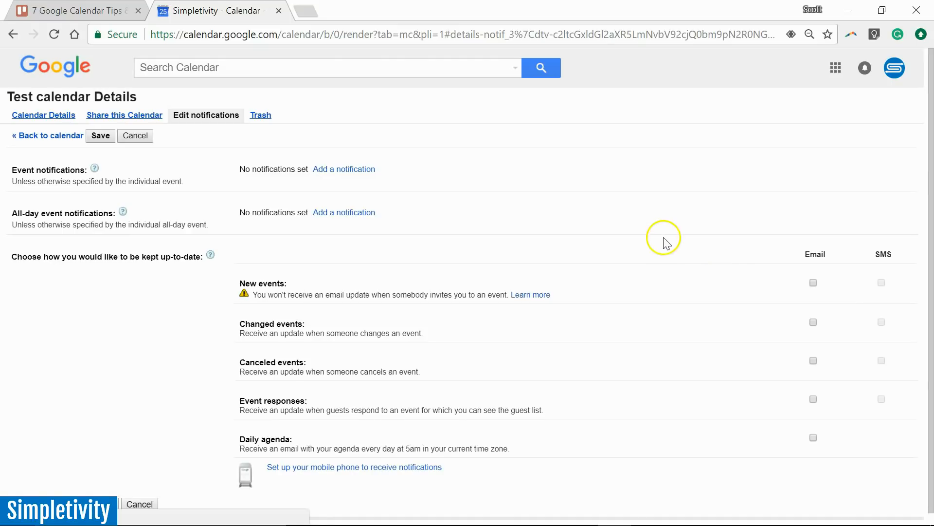
mouse_move(695, 265)
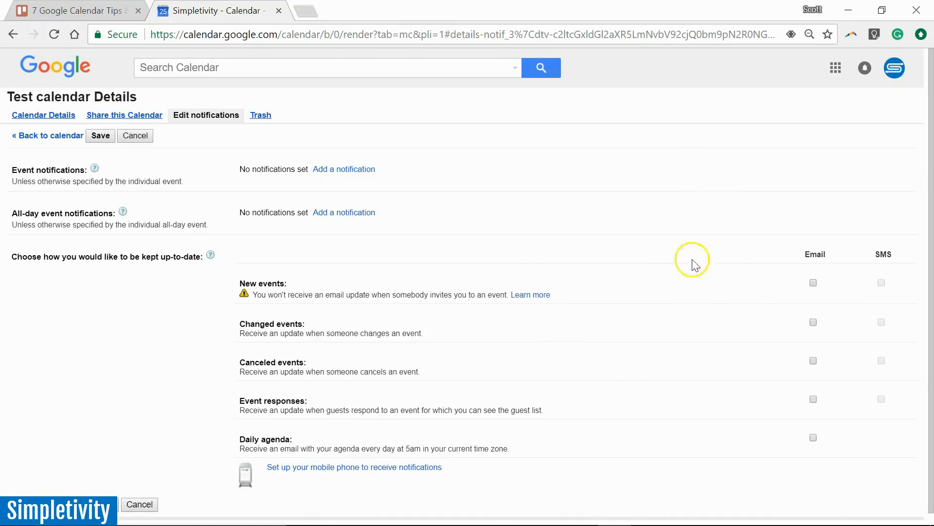
scroll(down, 3)
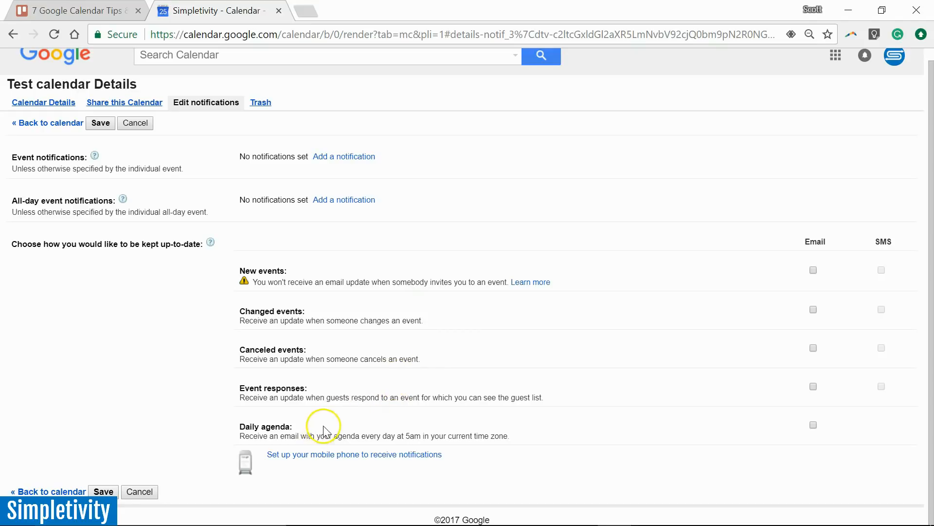
mouse_move(320, 429)
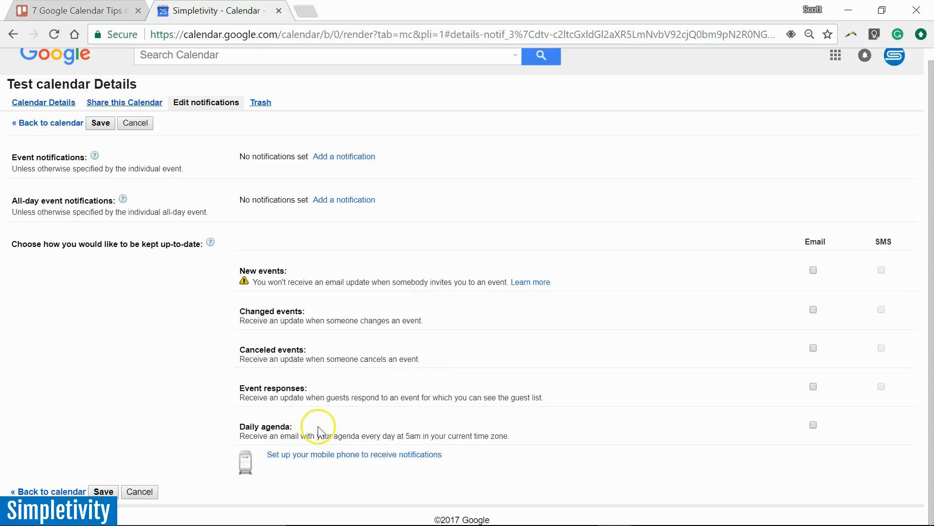
mouse_move(811, 425)
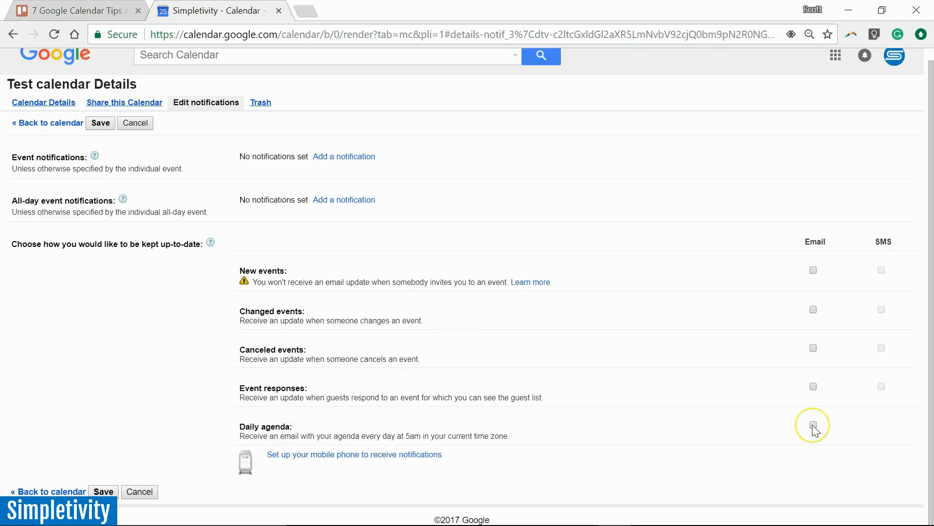
click(812, 424)
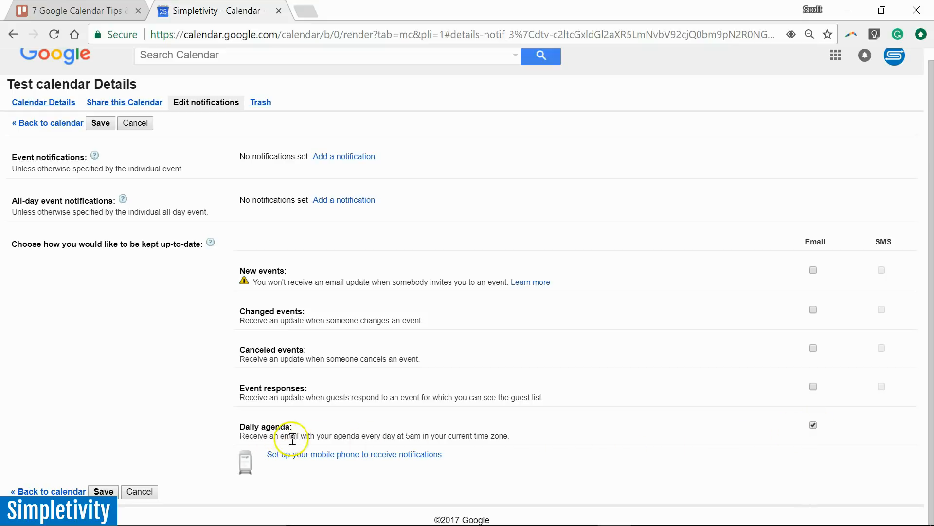
mouse_move(397, 452)
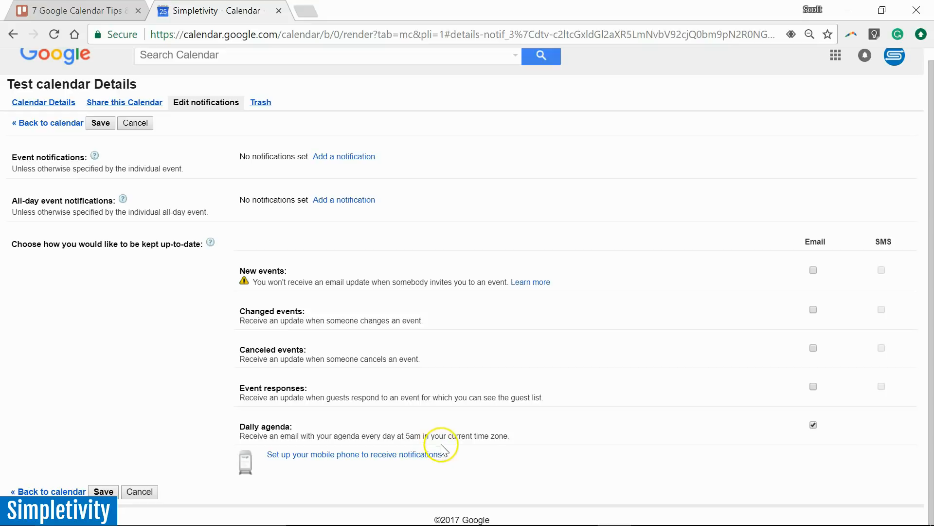
mouse_move(534, 447)
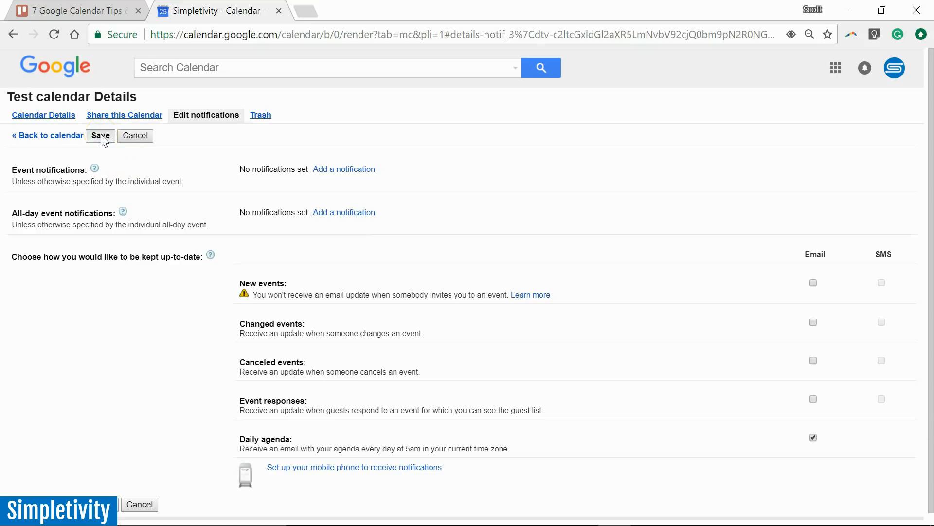
click(101, 135)
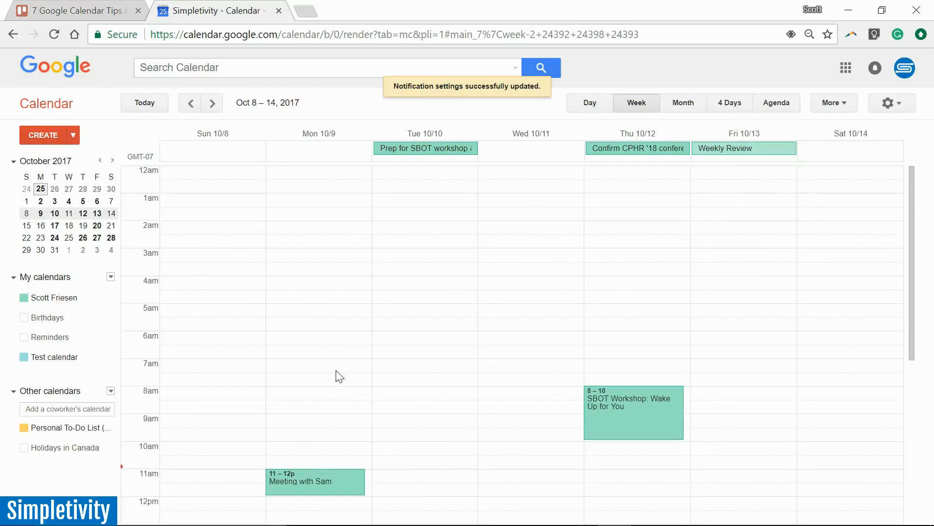
mouse_move(337, 369)
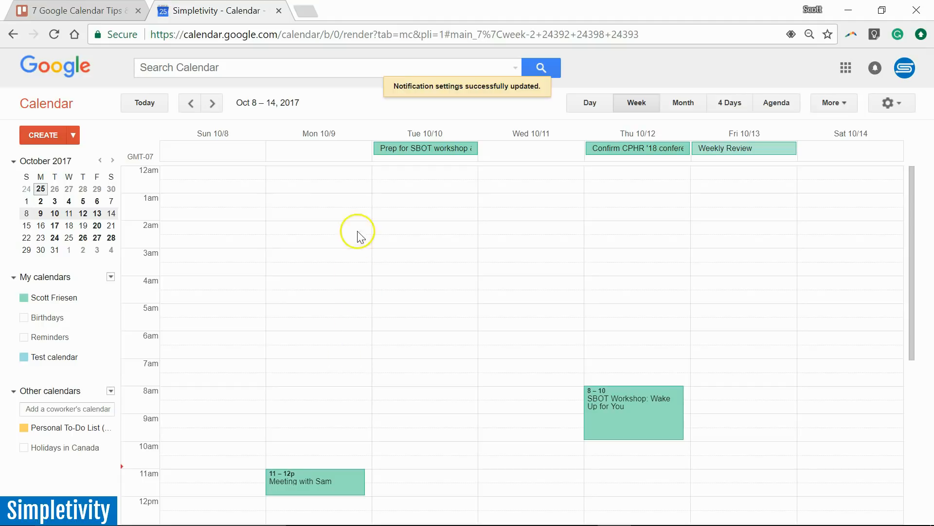
mouse_move(404, 308)
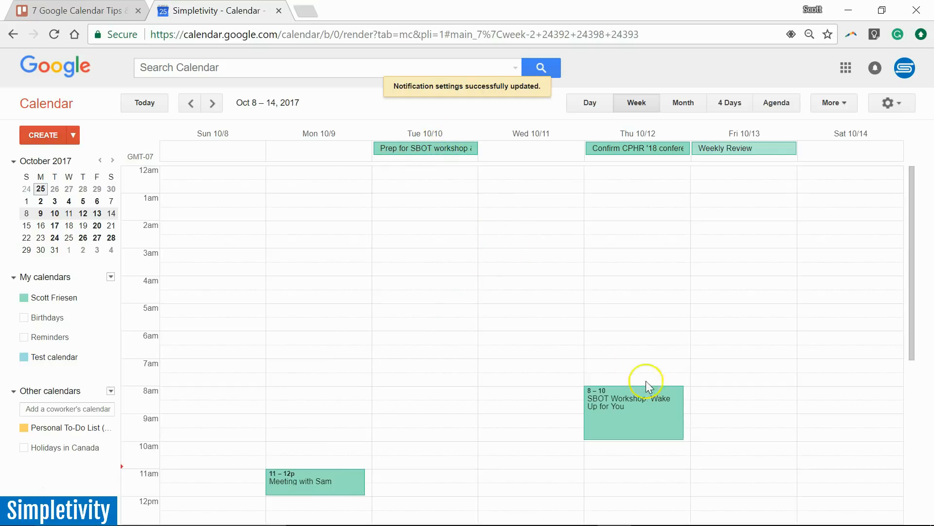
mouse_move(546, 373)
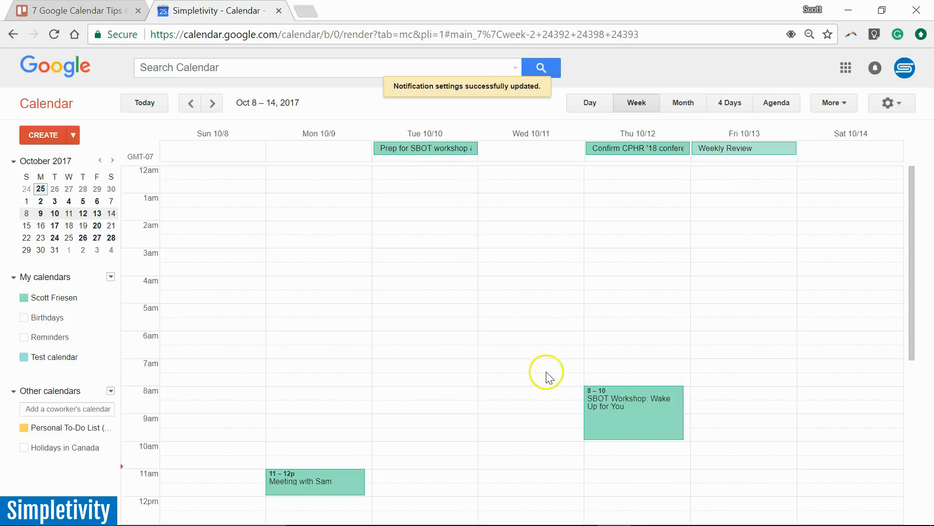
mouse_move(535, 373)
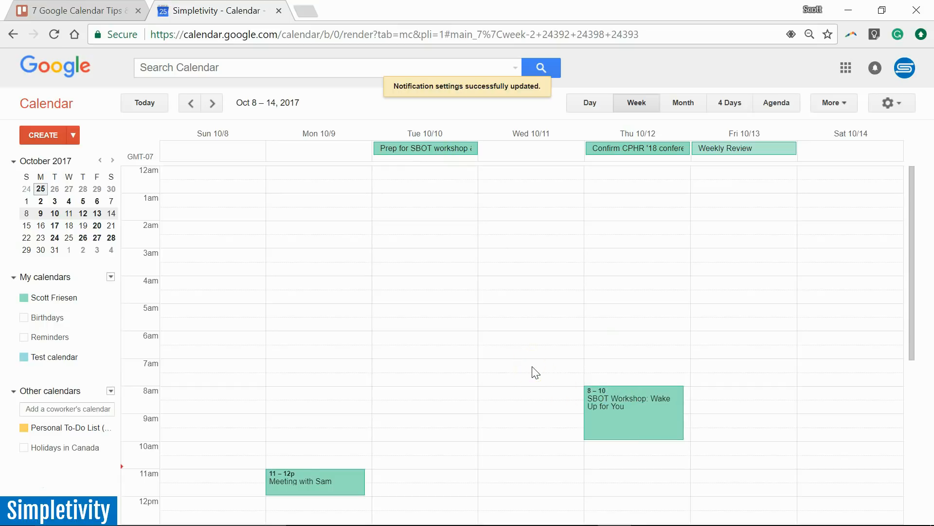
scroll(down, 3)
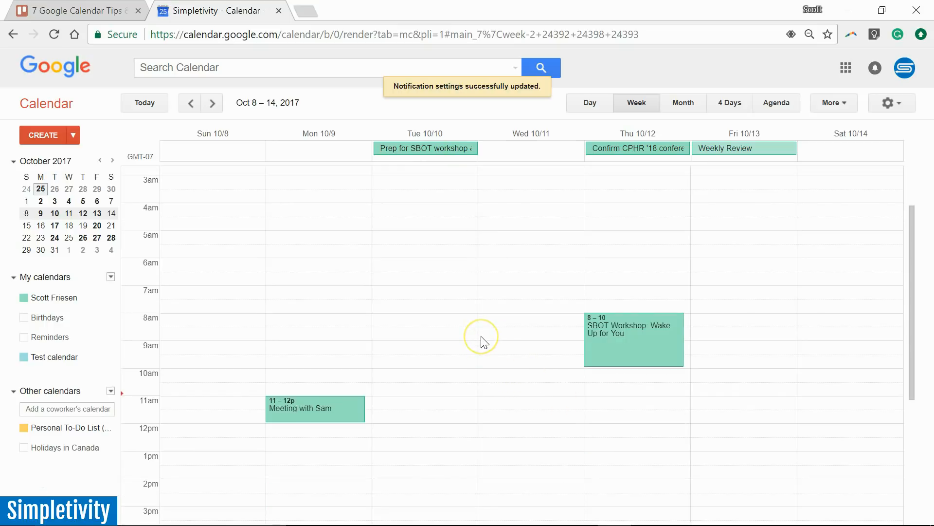
scroll(down, 3)
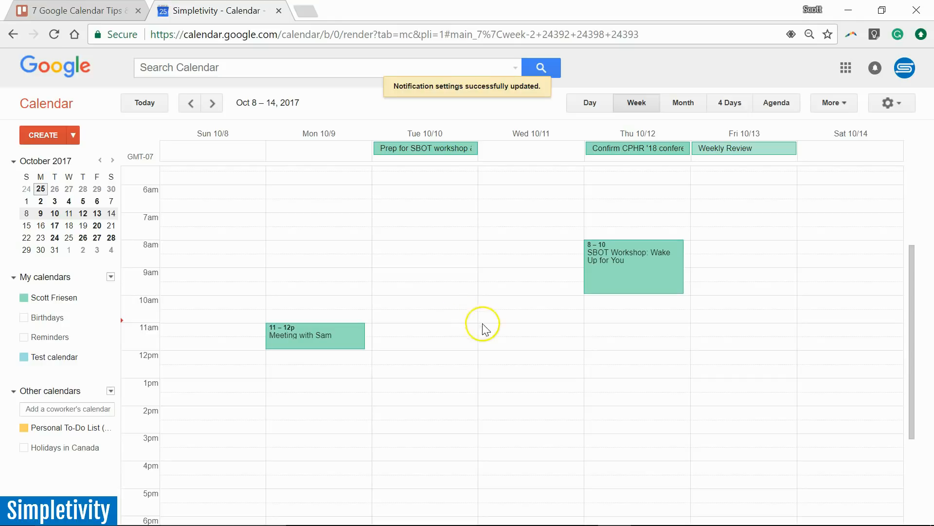
mouse_move(449, 302)
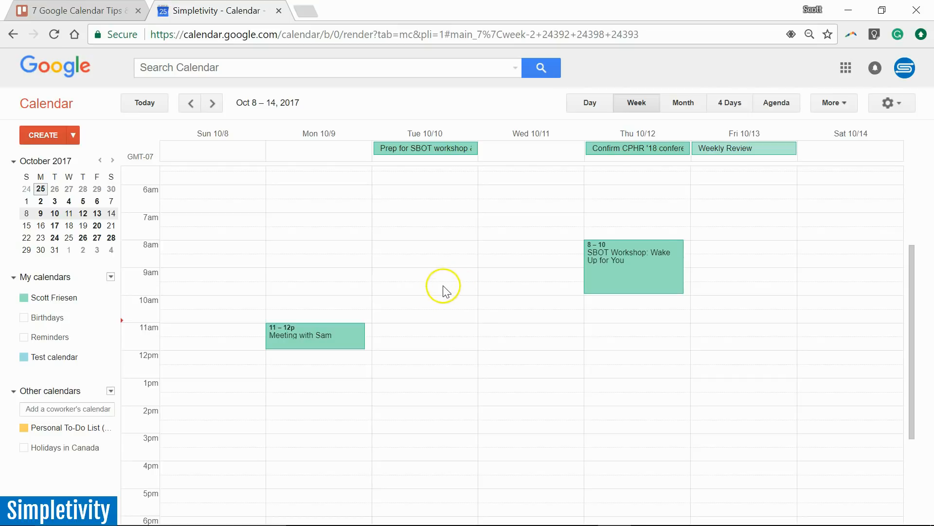
mouse_move(423, 303)
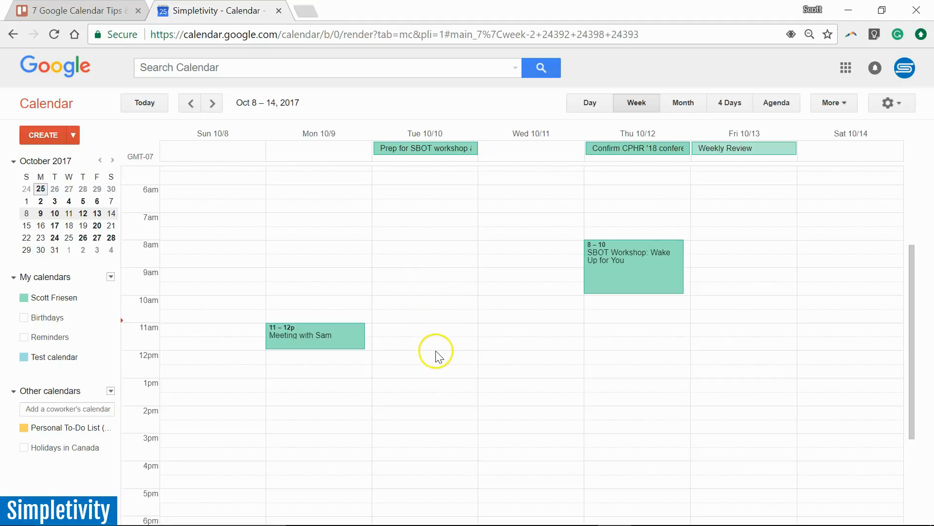
scroll(down, 3)
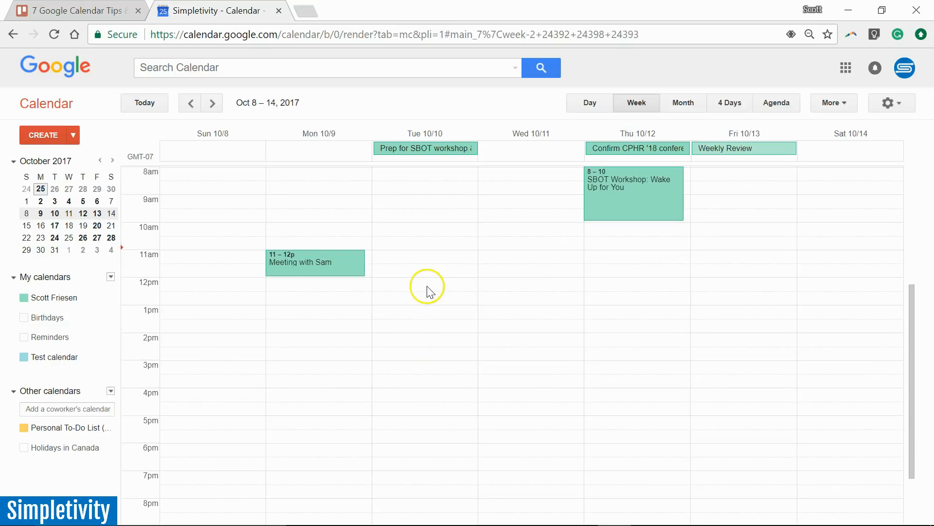
mouse_move(424, 291)
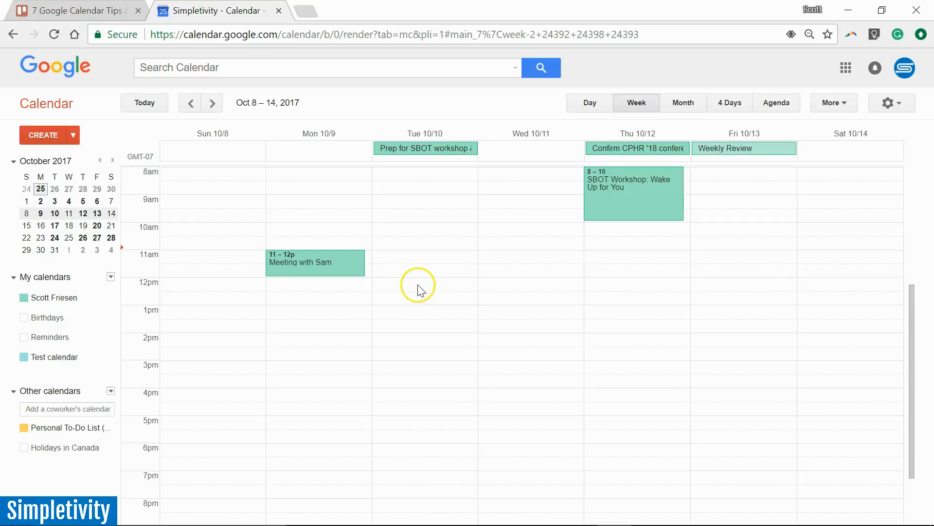
- Draft Coaching appointment slots on Tuesday 12pm–5pm assigned to the Test calendar
drag(418, 289, 418, 396)
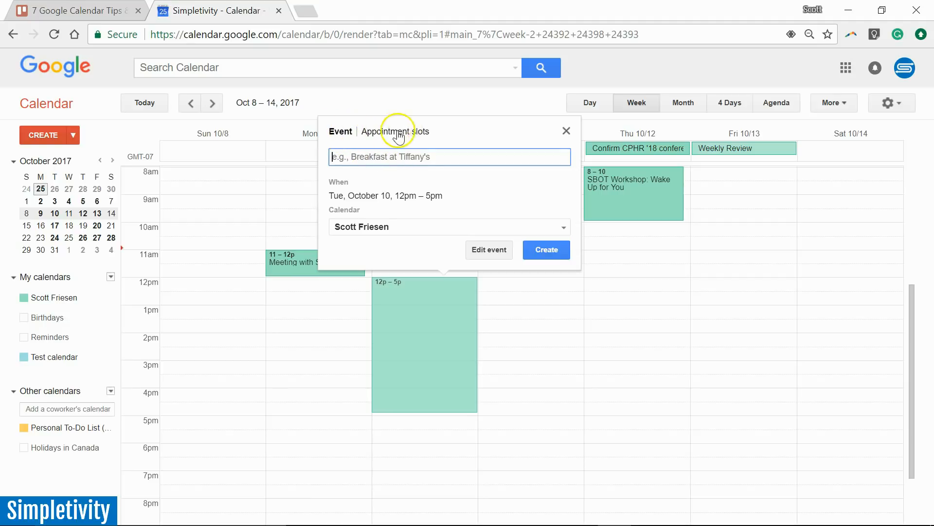
click(397, 131)
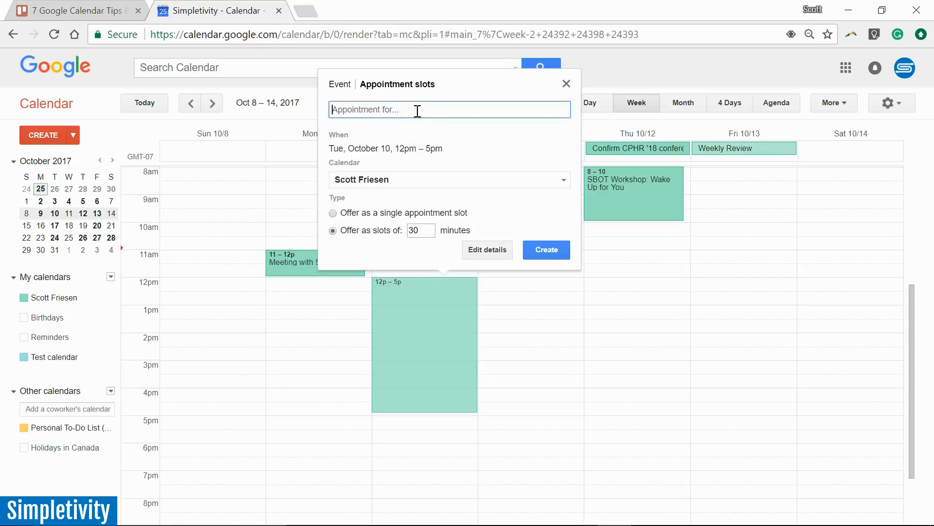
text(Coad)
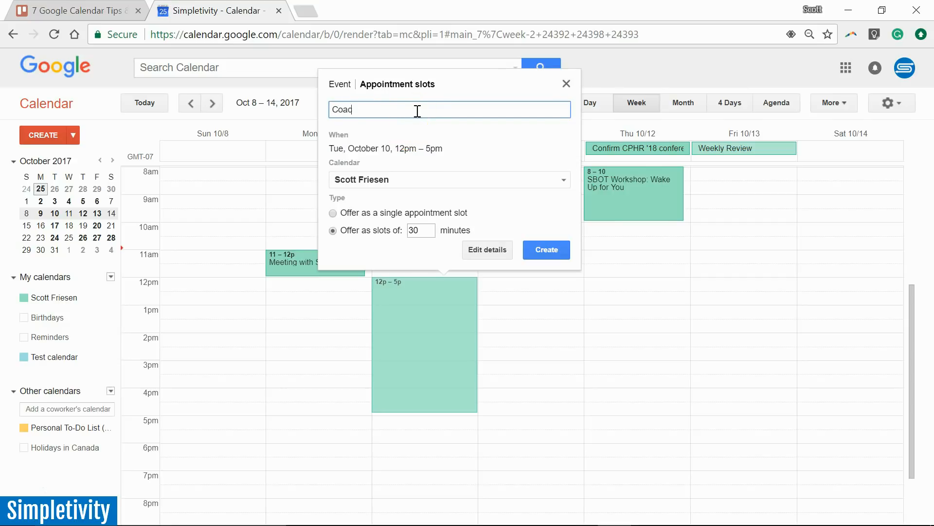
text(hing)
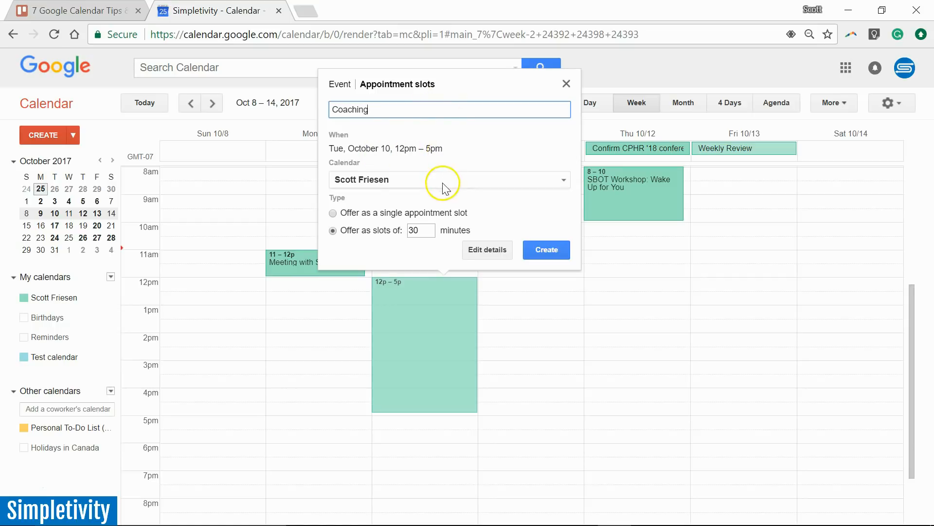
click(447, 179)
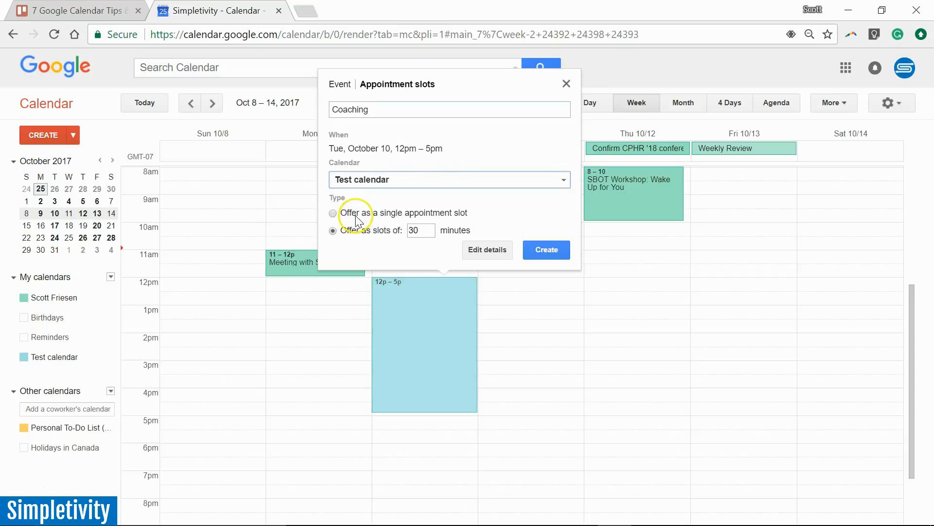
mouse_move(408, 208)
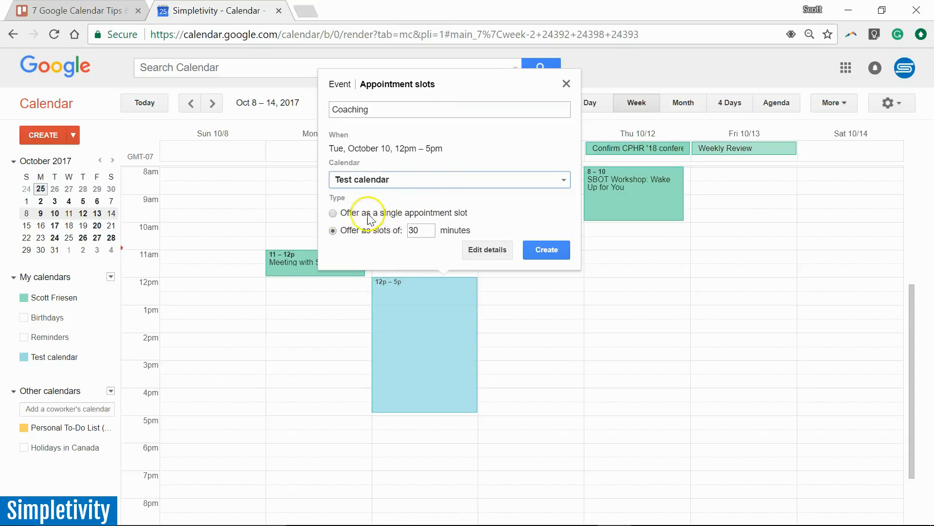
mouse_move(453, 210)
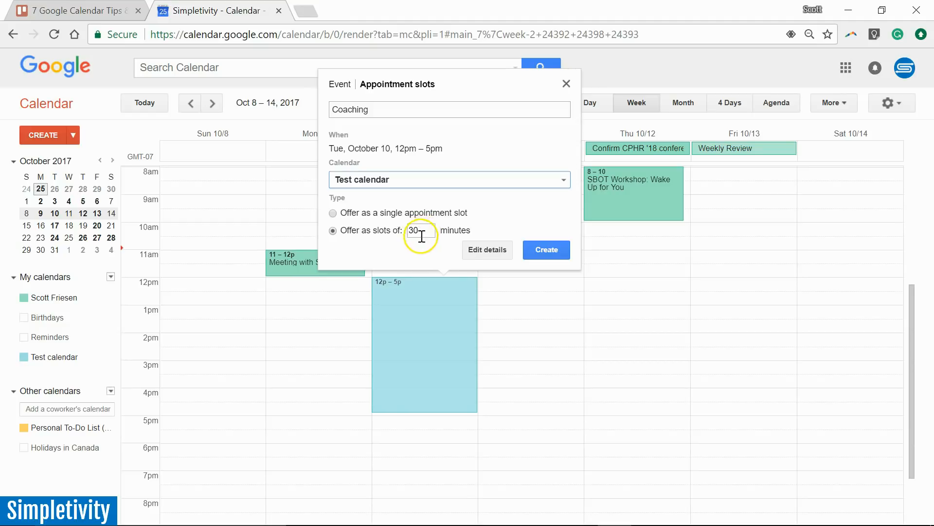
- Create the 30-minute Coaching appointment slots for Tuesday October 10, 12pm–5pm
click(545, 250)
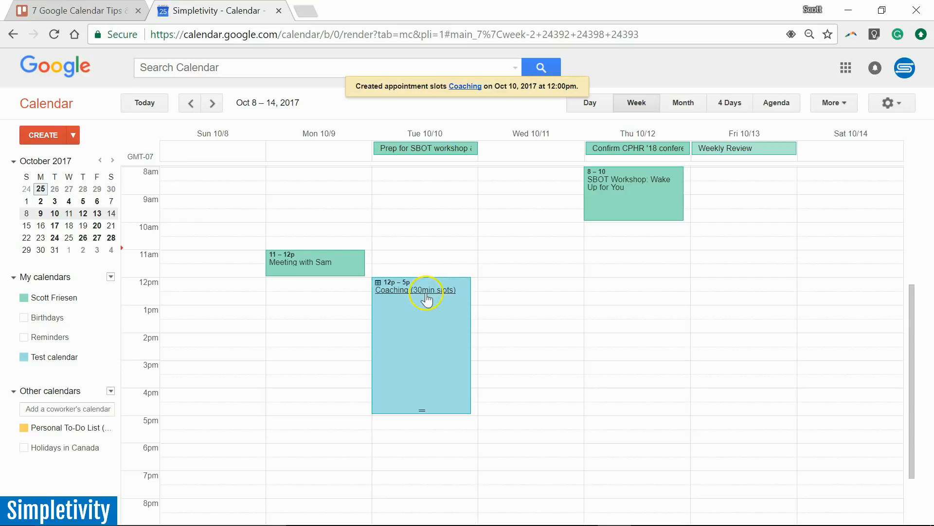
mouse_move(506, 357)
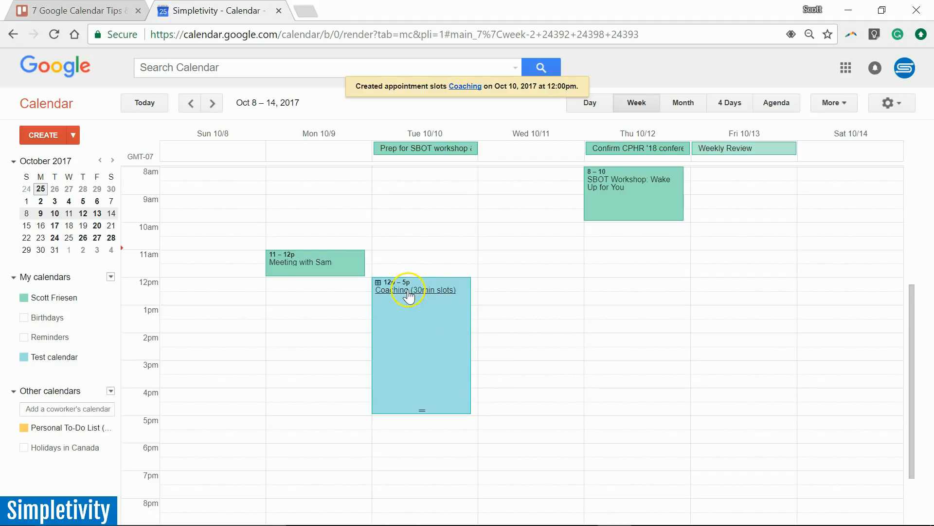
- Show the Coaching appointment slots' detail page with the public sign-up link
click(416, 290)
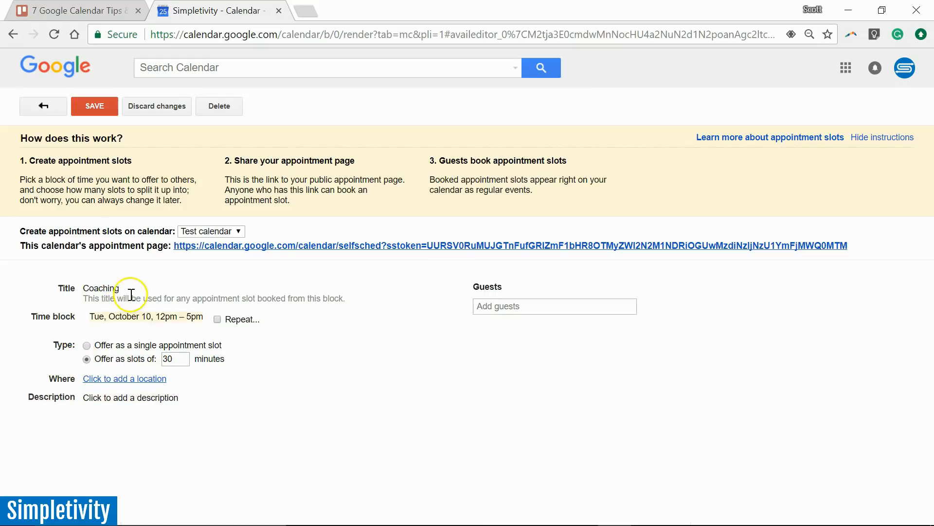
mouse_move(362, 312)
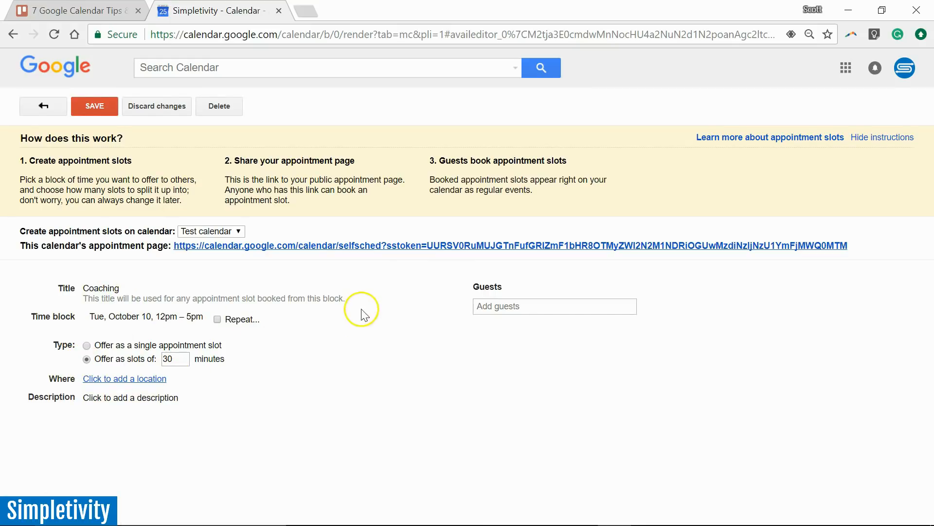
mouse_move(373, 245)
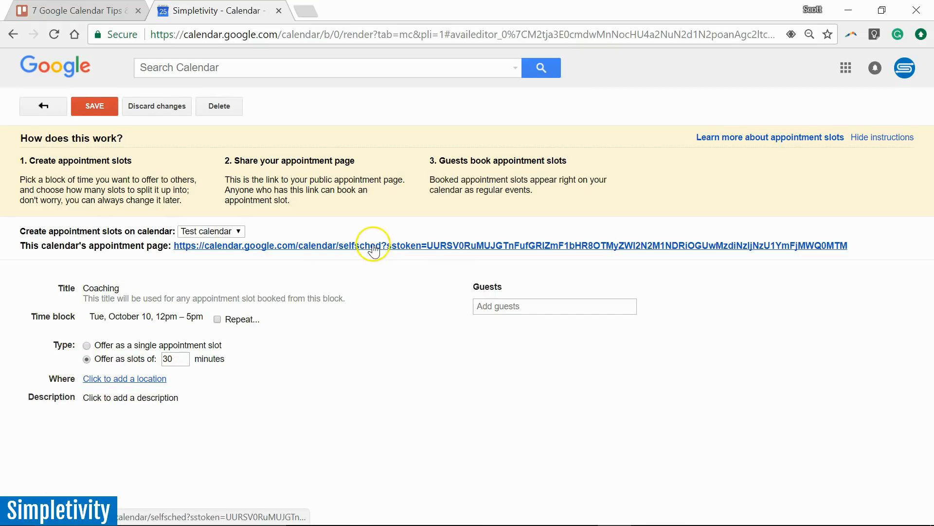
mouse_move(385, 245)
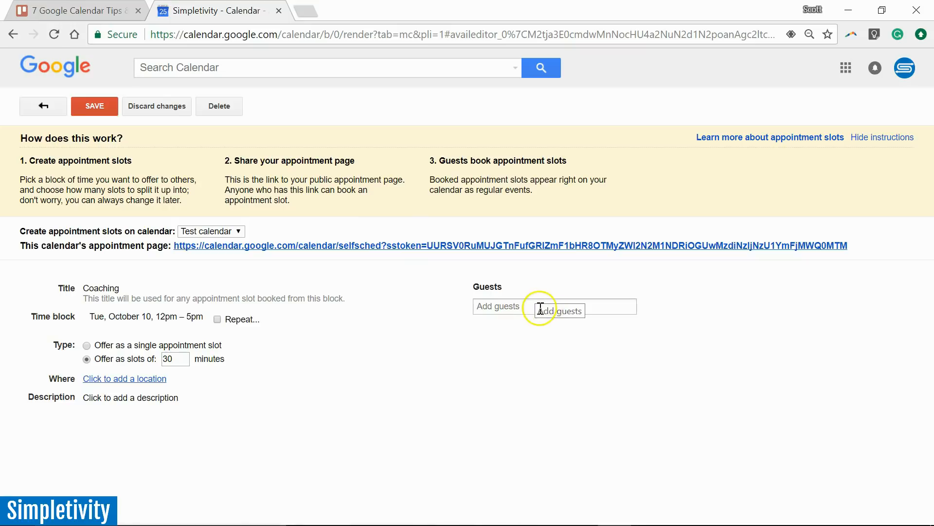
mouse_move(400, 246)
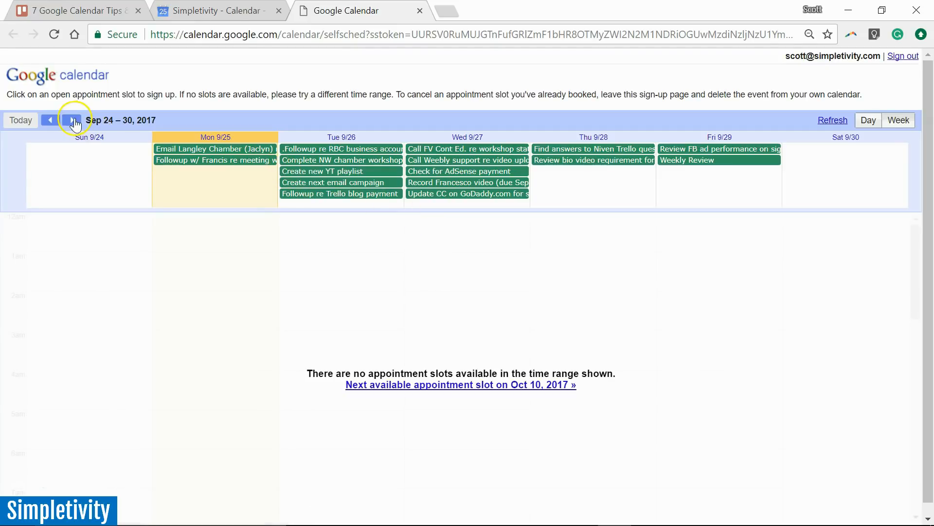
- Preview the Oct 8–14 sign-up week, start booking the 1:00pm Coaching slot, and cancel it
click(460, 384)
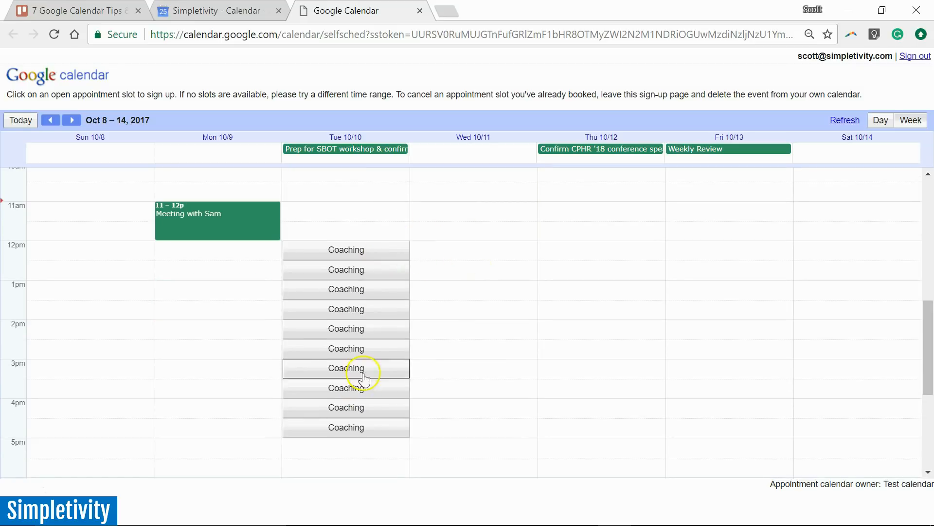
mouse_move(382, 214)
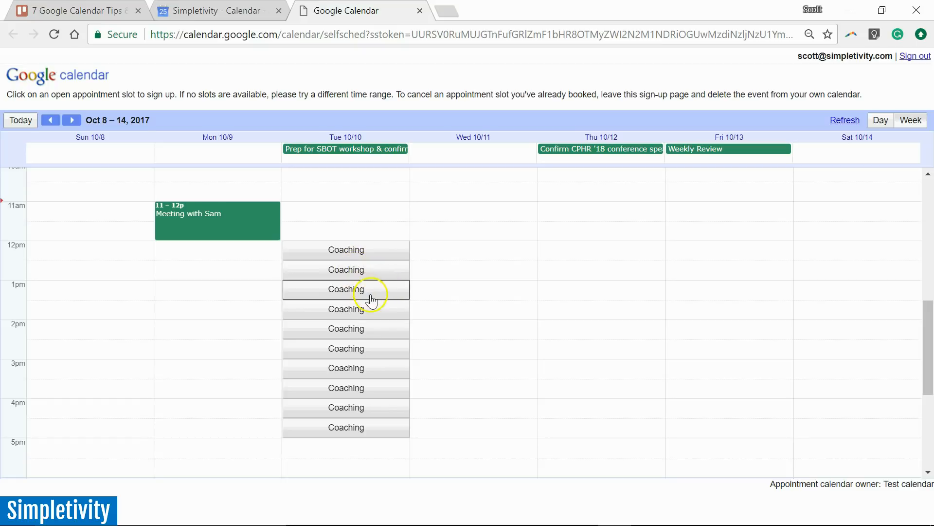
mouse_move(376, 374)
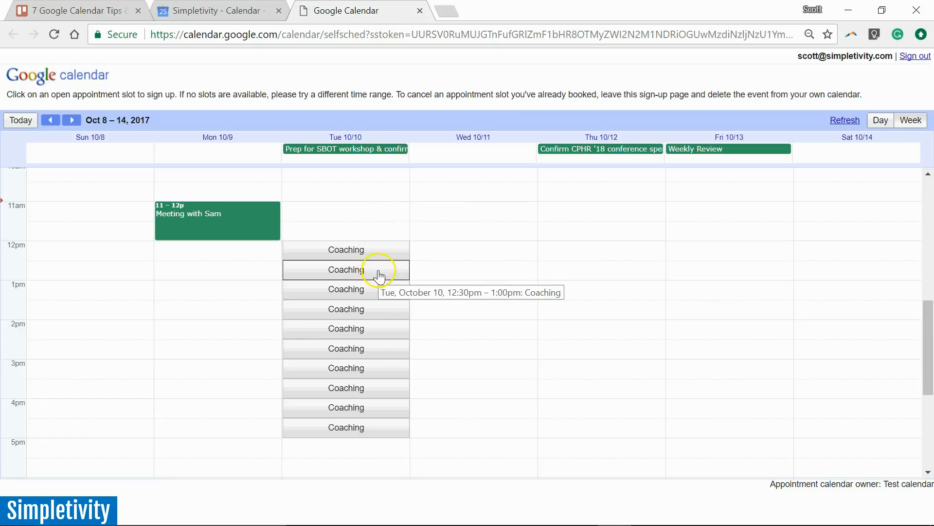
mouse_move(346, 289)
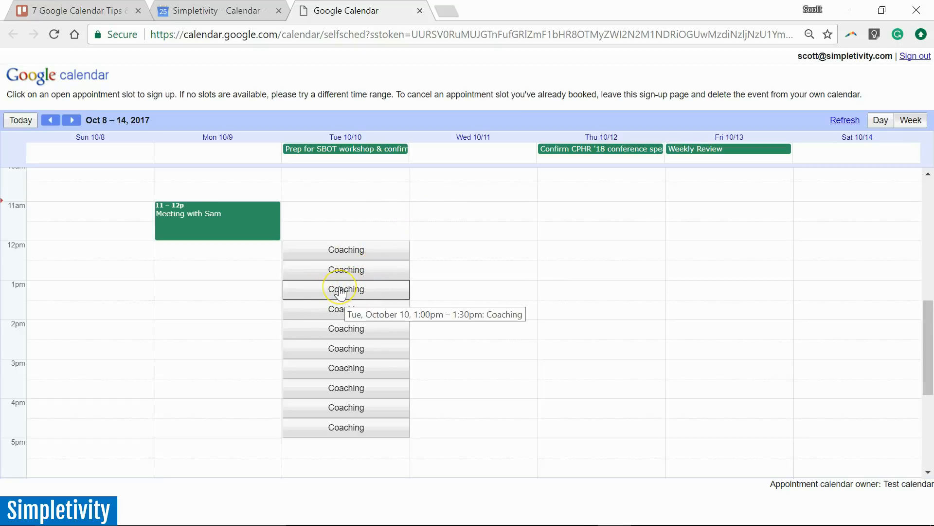
click(345, 289)
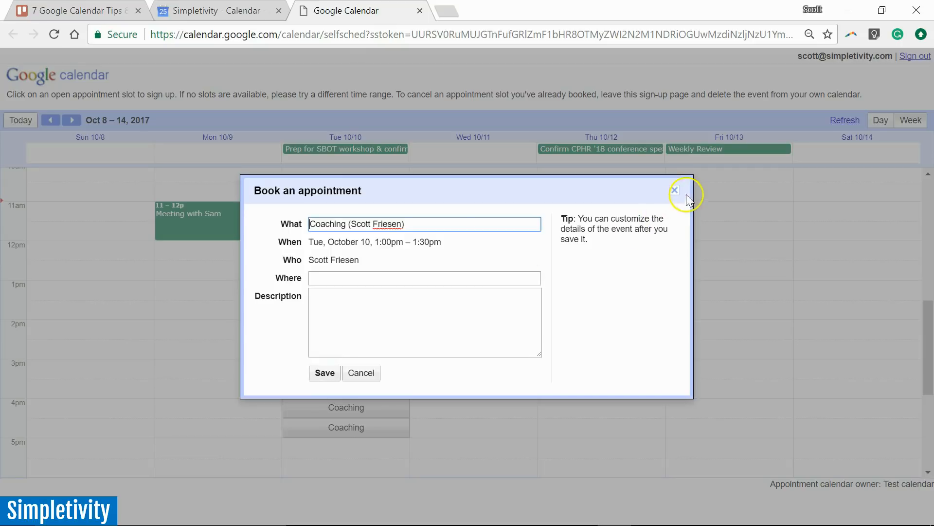
click(673, 189)
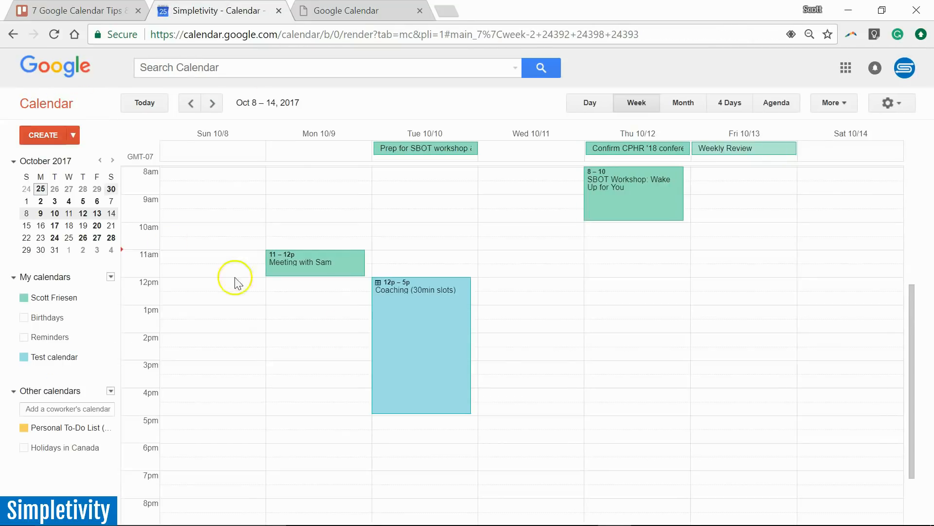
mouse_move(525, 339)
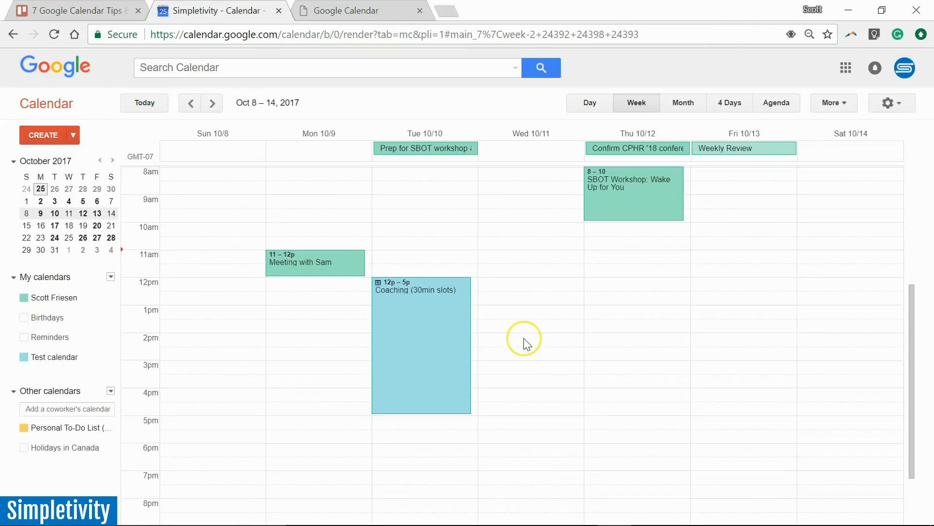
mouse_move(526, 343)
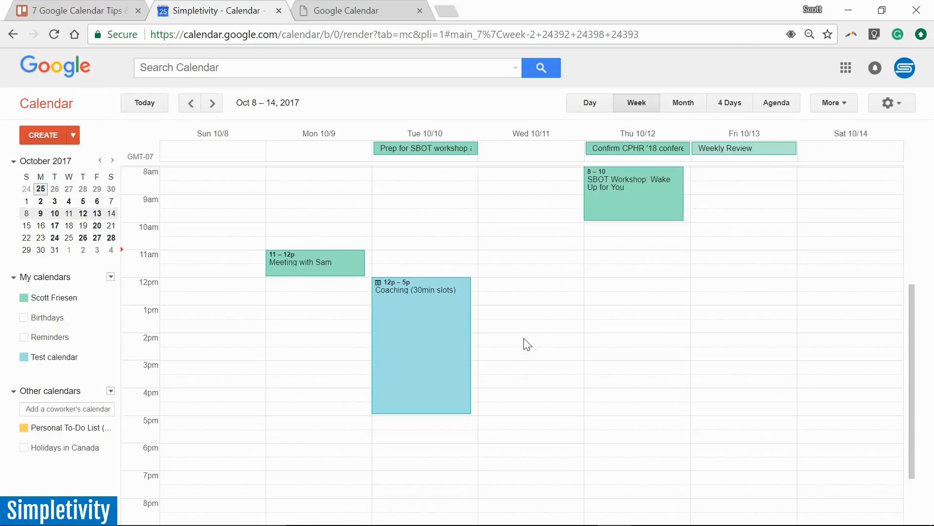
mouse_move(549, 340)
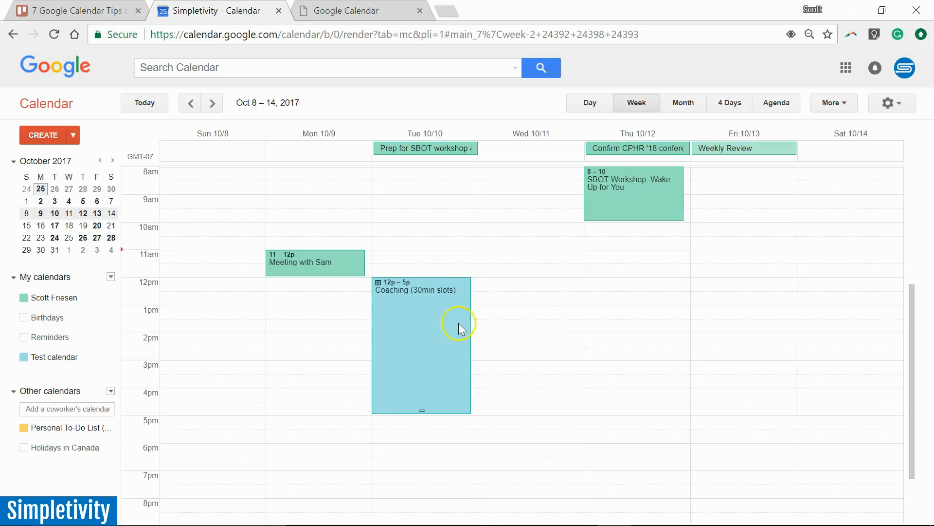
mouse_move(455, 351)
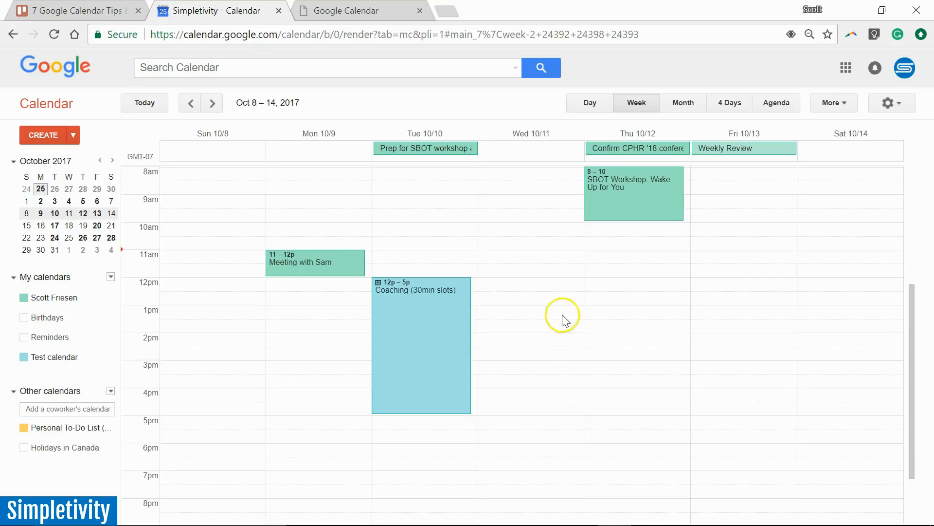
mouse_move(578, 294)
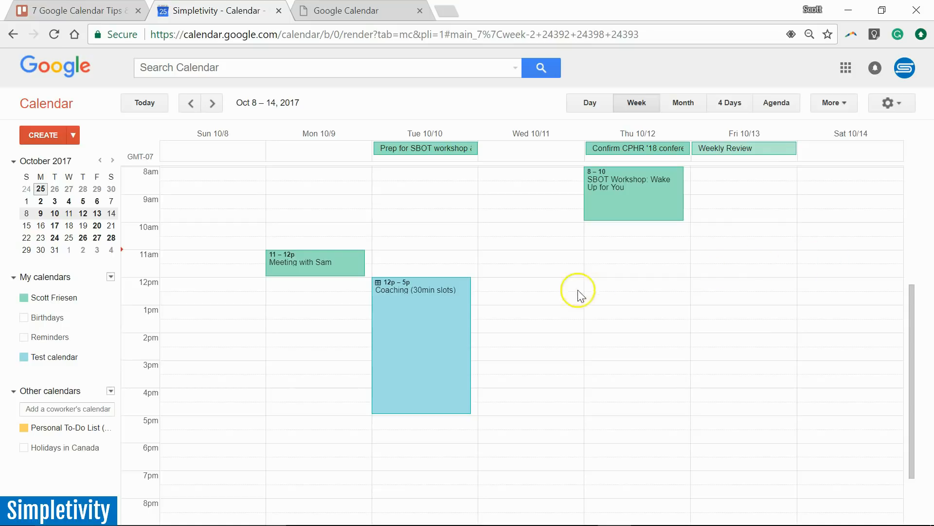
mouse_move(558, 303)
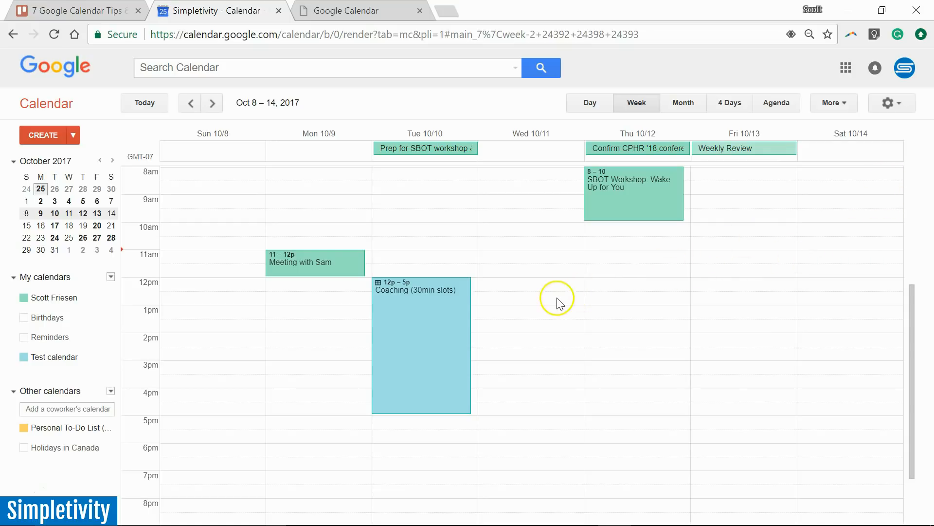
mouse_move(569, 288)
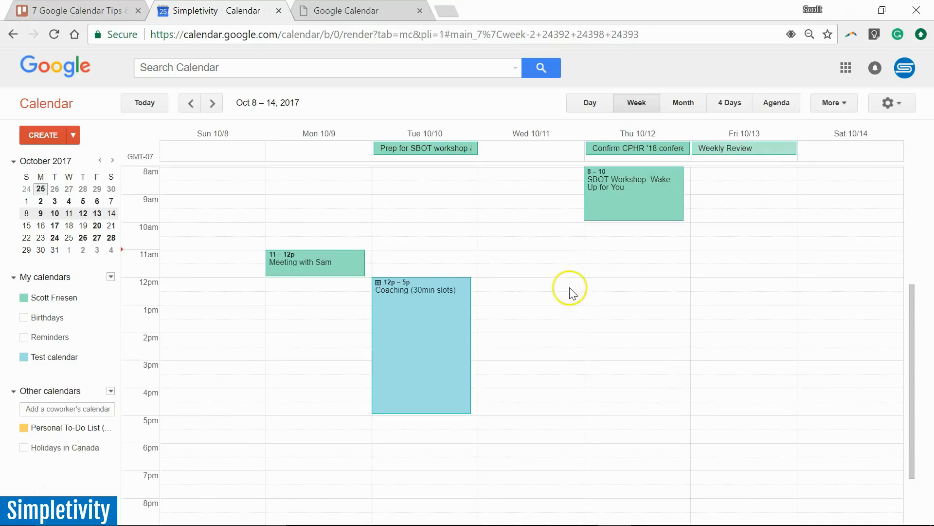
mouse_move(797, 236)
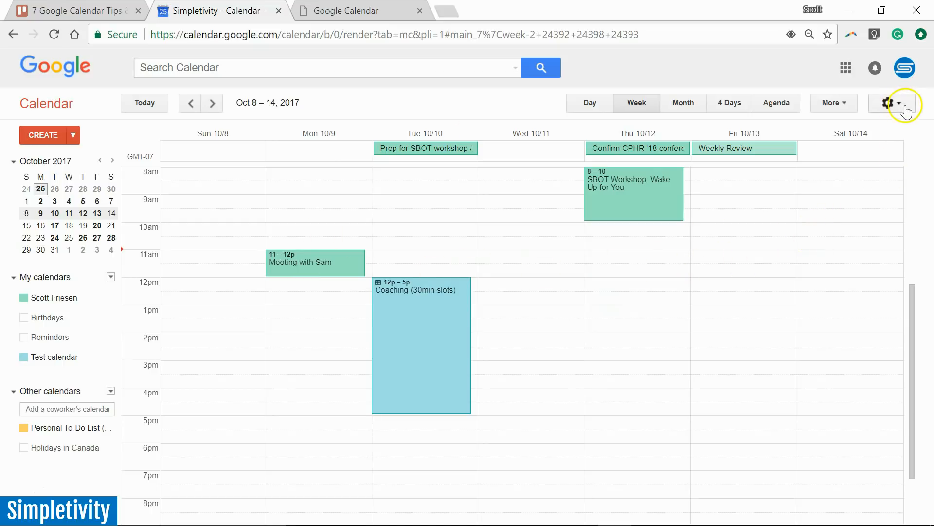
mouse_move(484, 285)
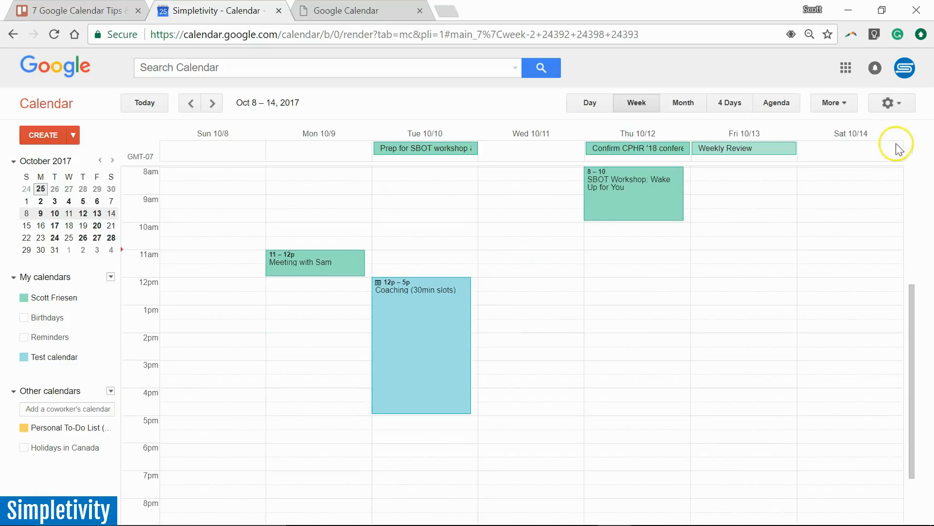
- Reach the Labs page from the gear menu and review the list of experimental features
click(903, 102)
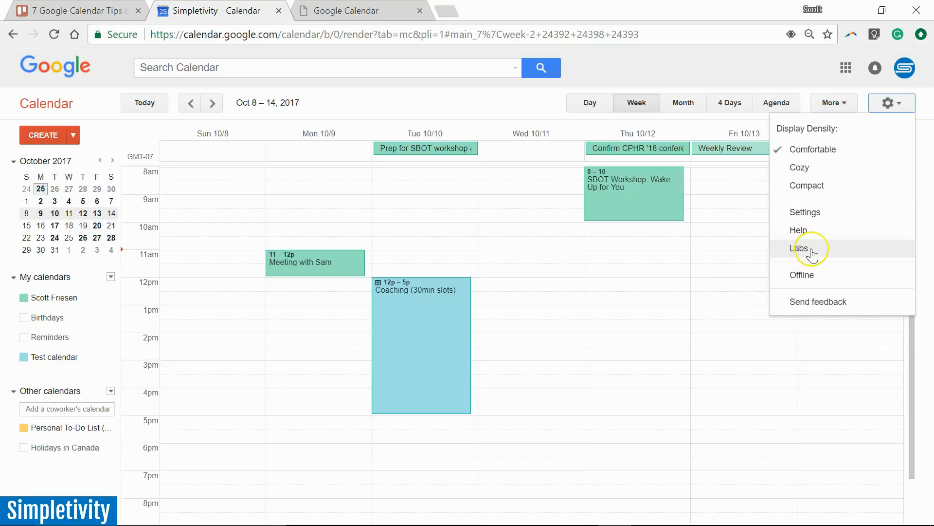
click(799, 248)
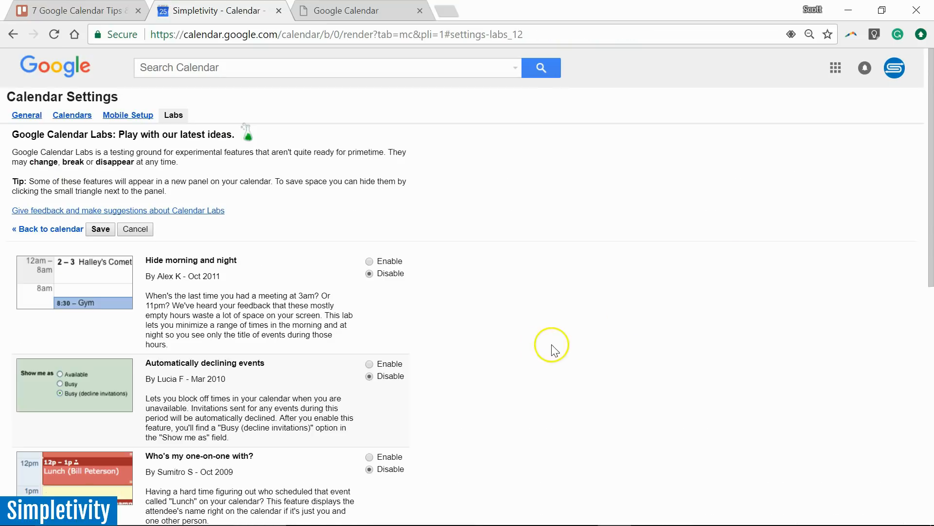
mouse_move(446, 280)
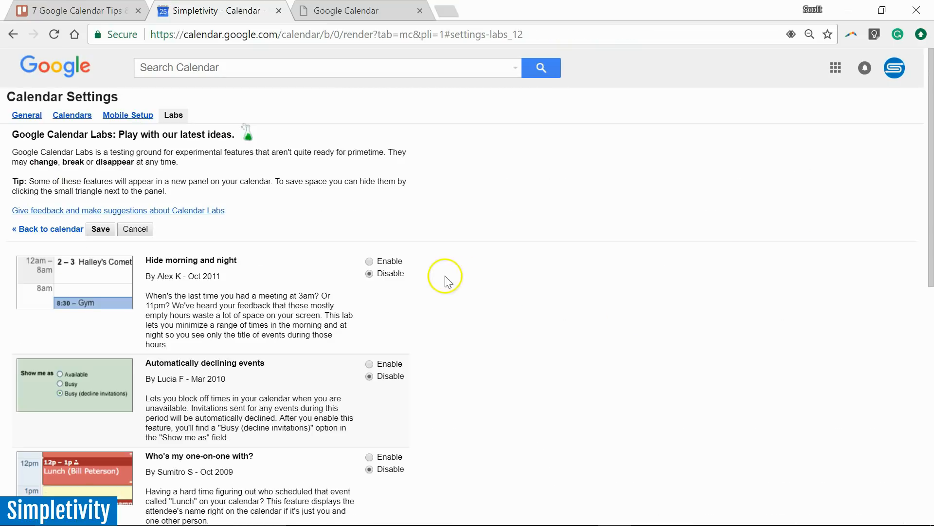
mouse_move(304, 283)
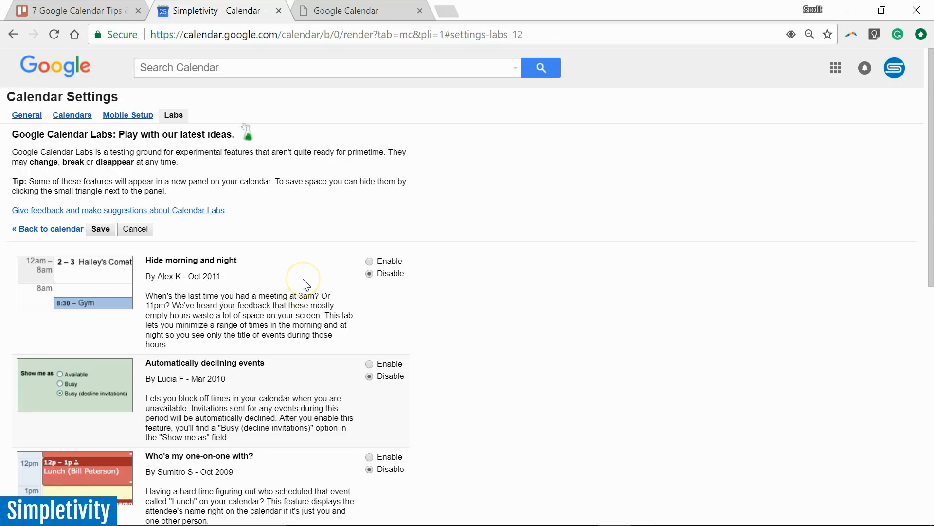
scroll(down, 3)
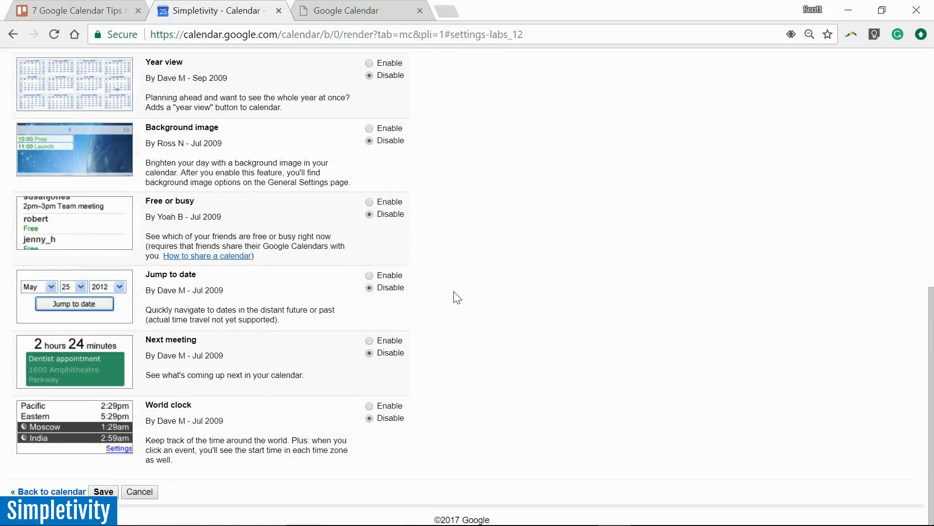
scroll(up, 3)
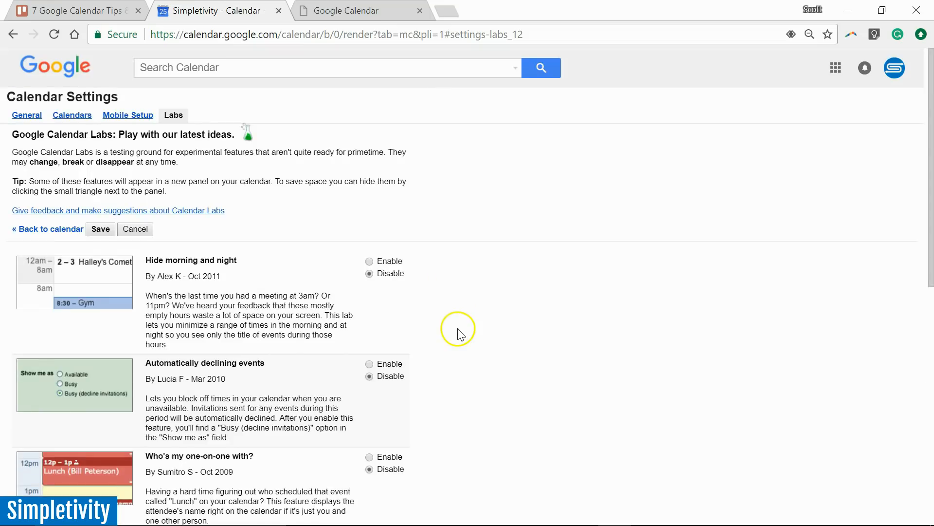
mouse_move(298, 288)
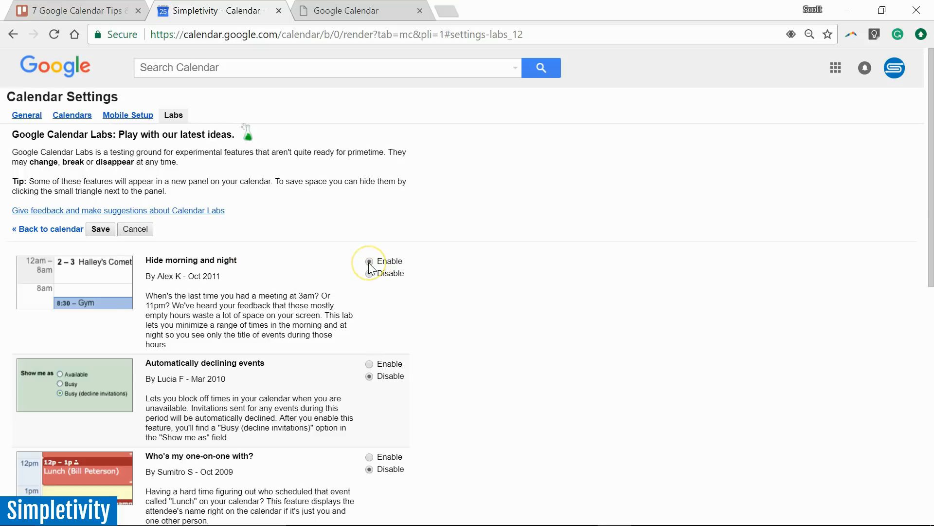
- Enable the Hide morning and night lab and save, collapsing 12am–7am in week view
click(370, 261)
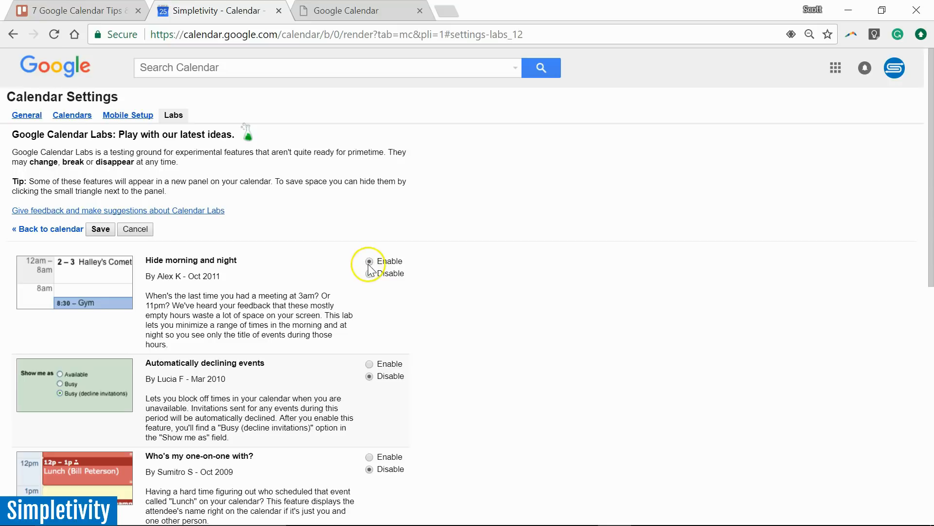
click(370, 261)
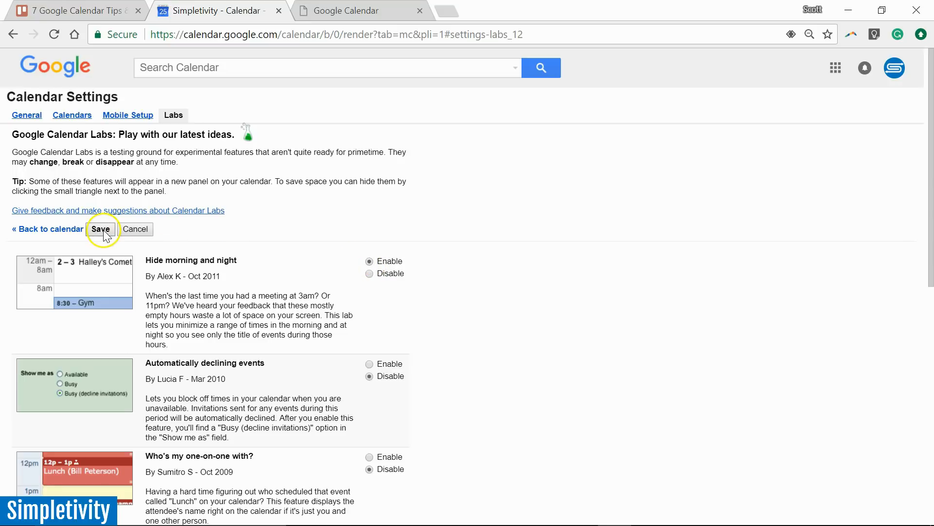
click(100, 229)
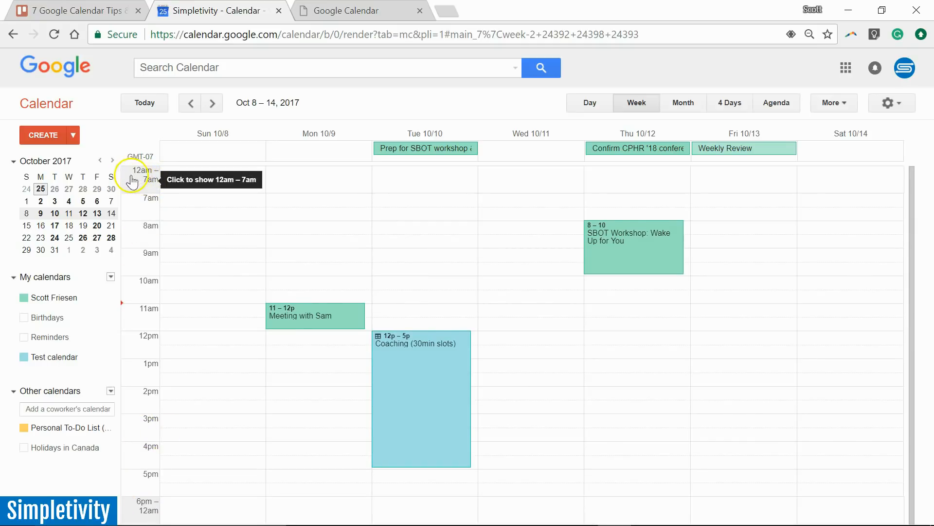
- Expand the collapsed early-morning bar, keep 12am–5am hidden, and hide 7pm–midnight
click(141, 174)
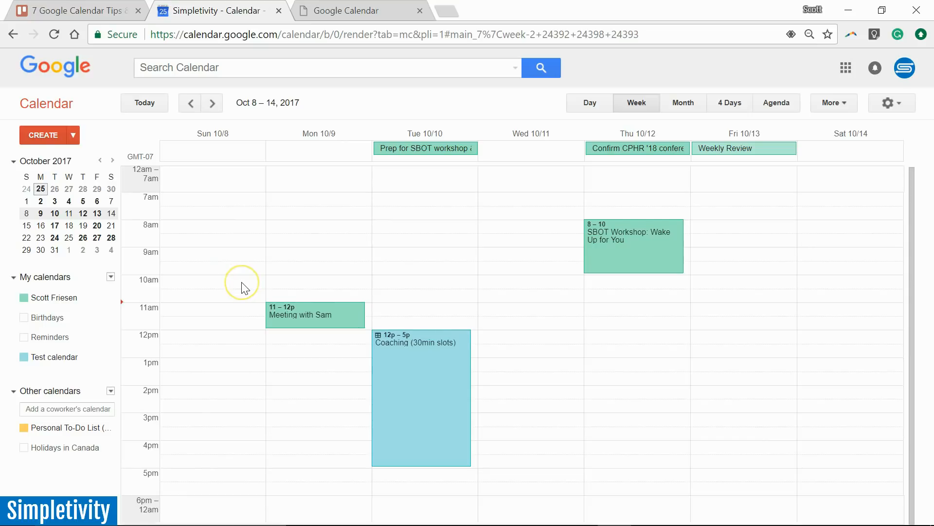
mouse_move(690, 429)
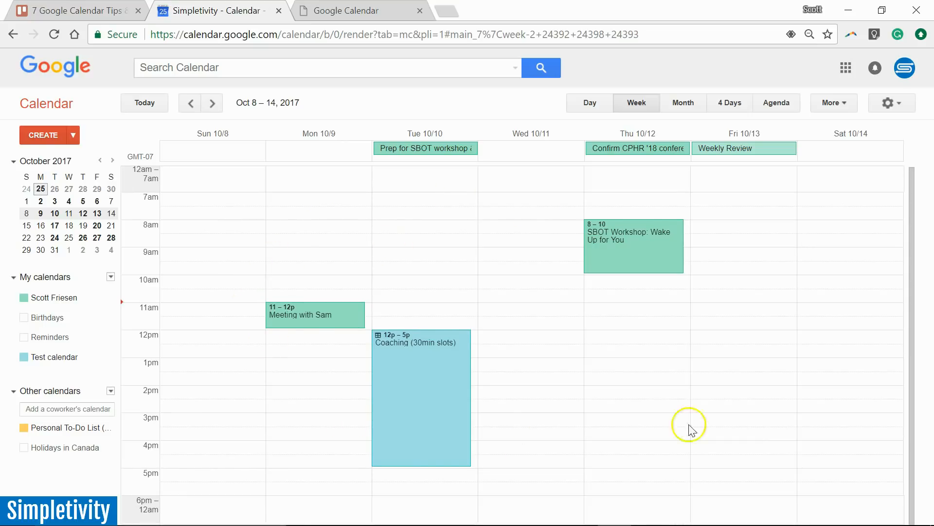
mouse_move(219, 392)
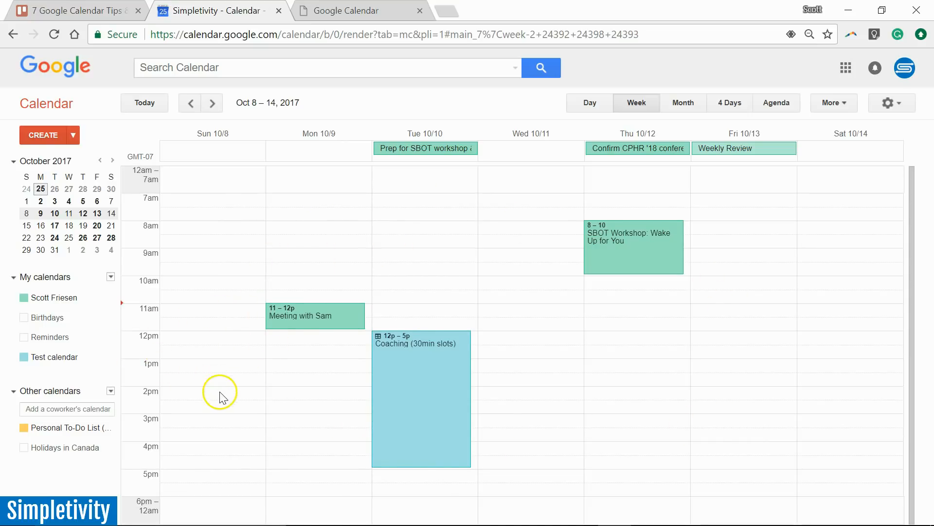
mouse_move(275, 140)
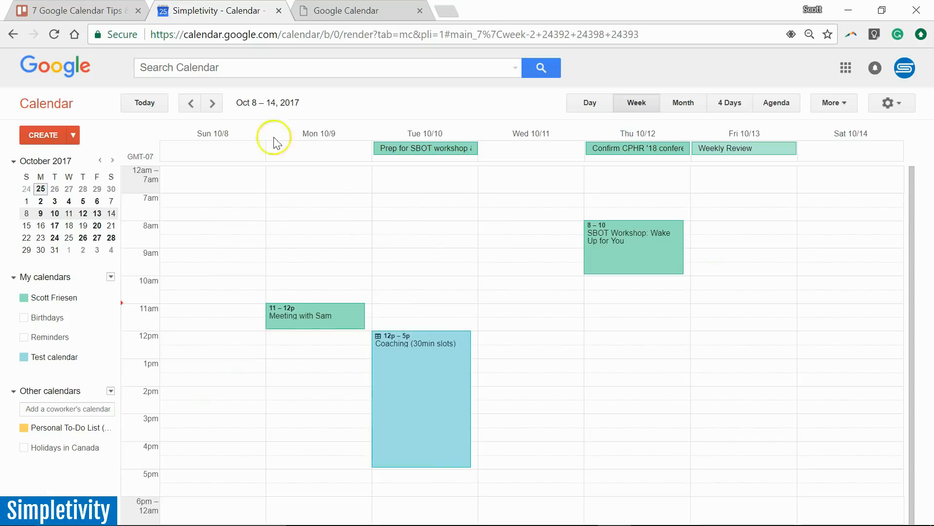
mouse_move(228, 202)
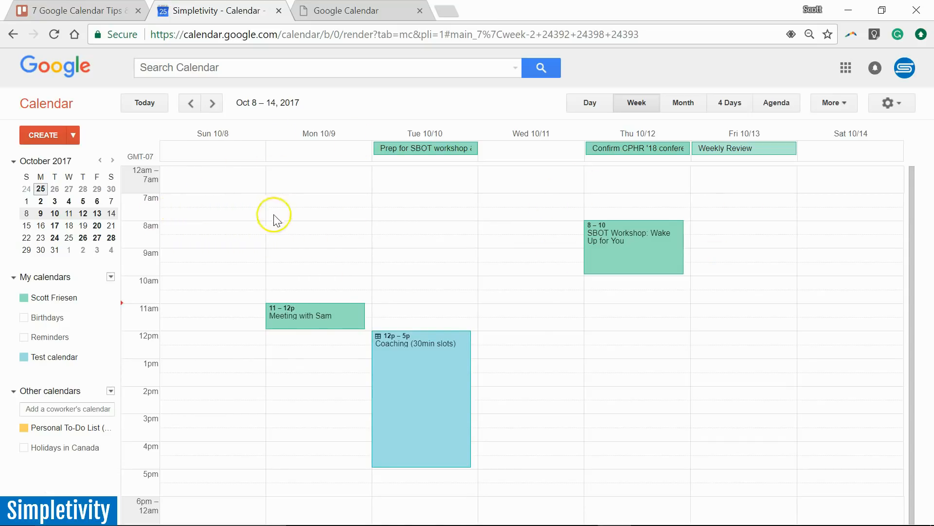
mouse_move(140, 188)
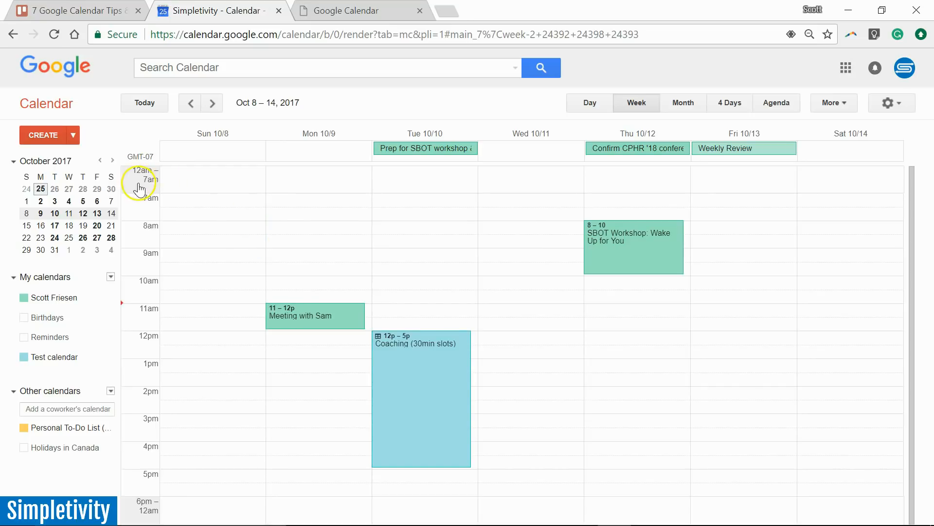
mouse_move(143, 182)
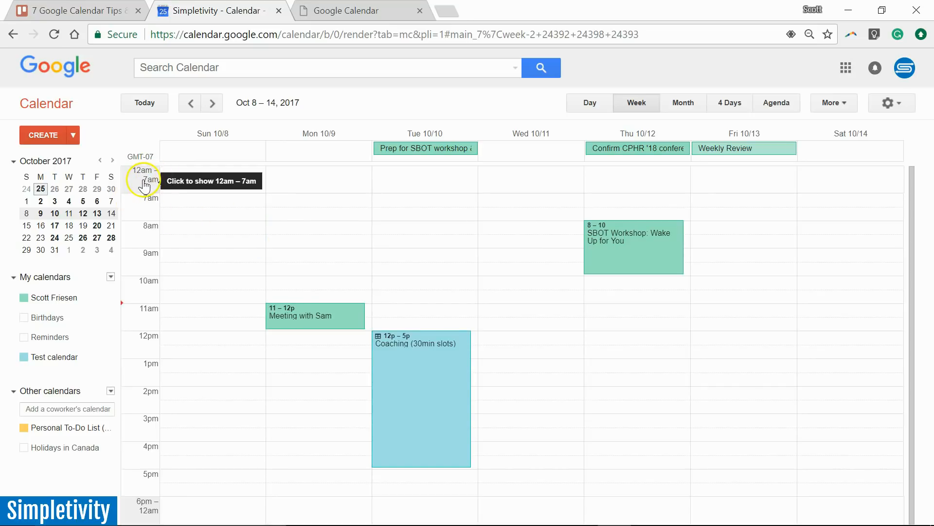
click(143, 182)
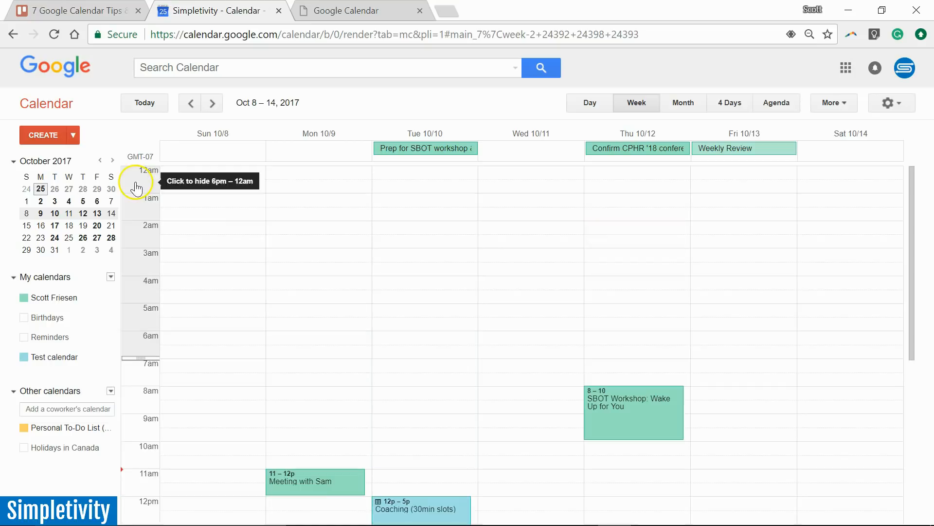
mouse_move(142, 357)
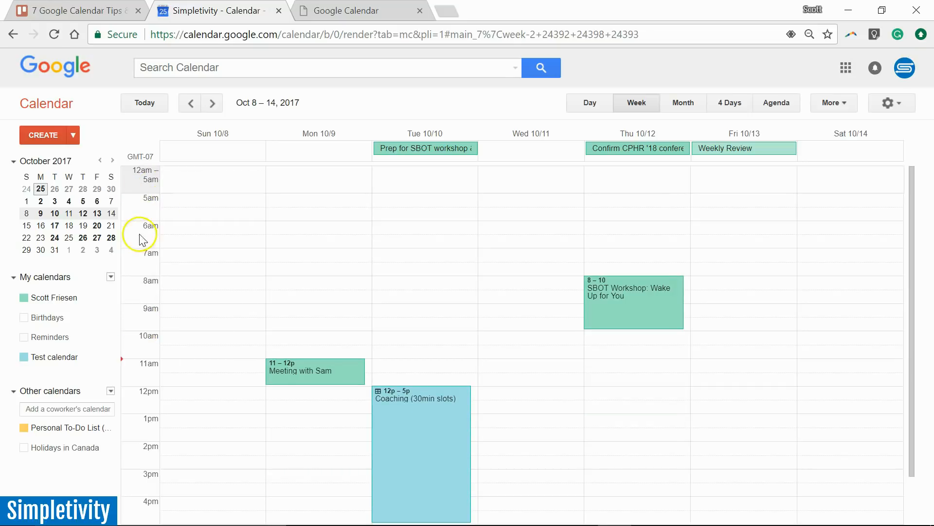
scroll(down, 3)
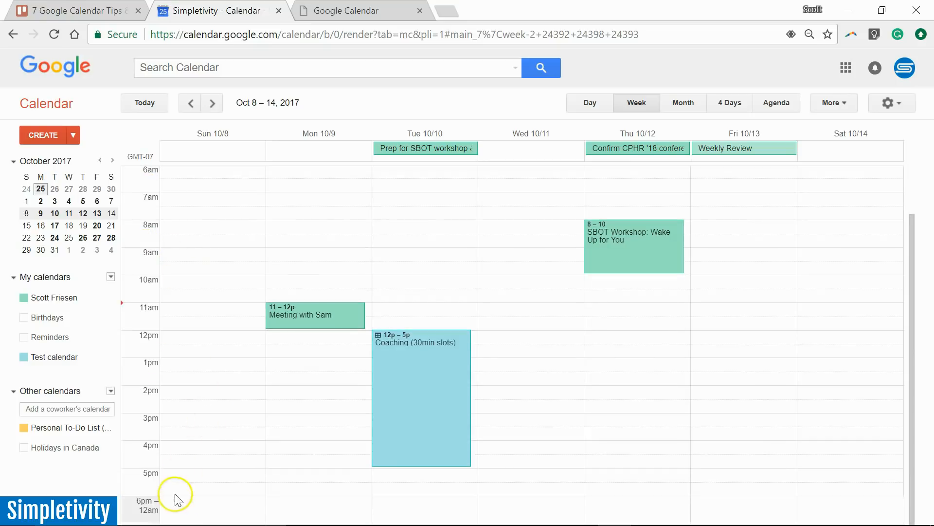
mouse_move(146, 509)
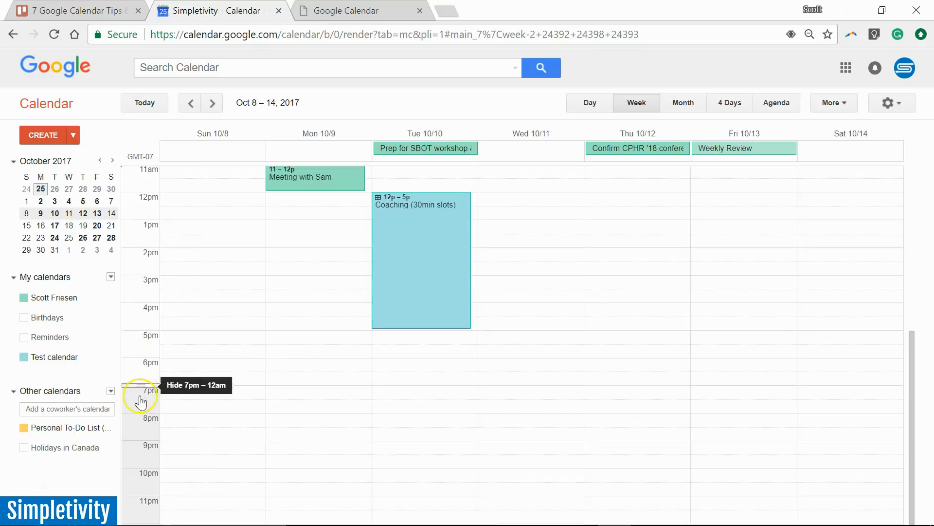
click(142, 395)
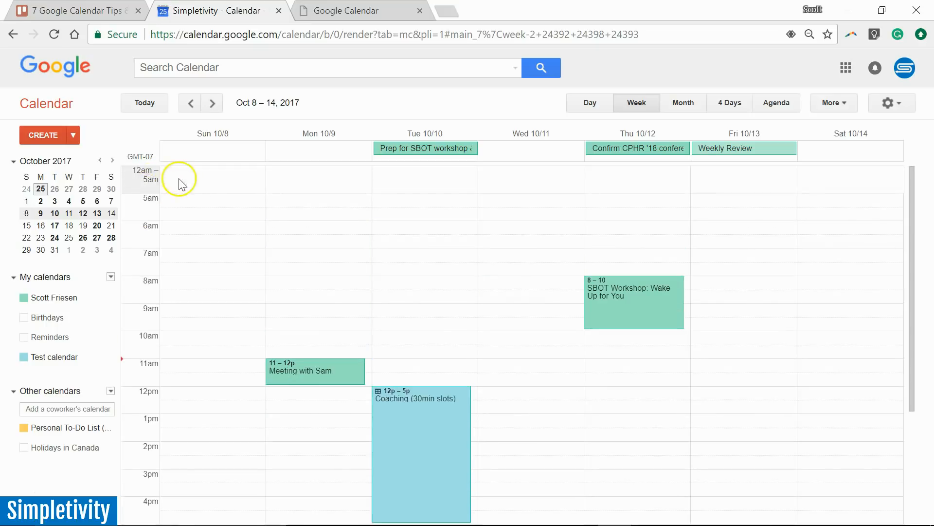
mouse_move(177, 432)
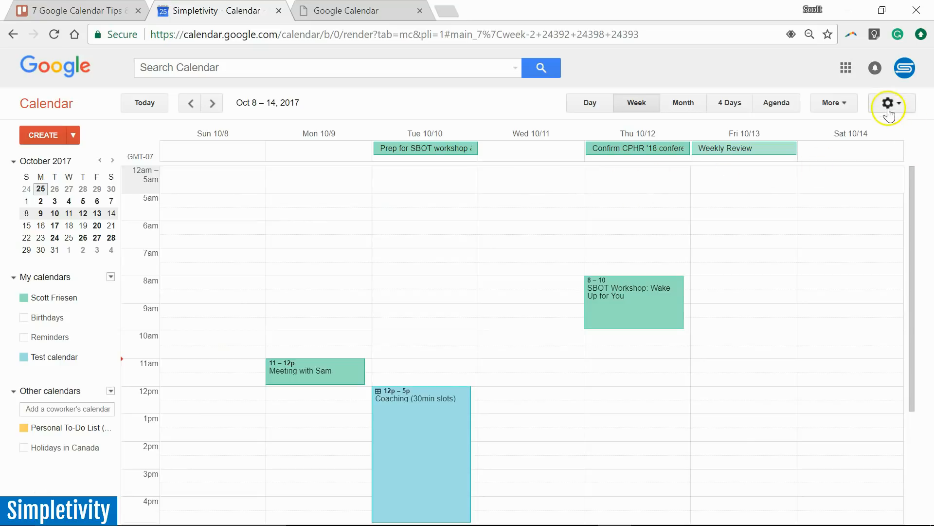
- Reach the Labs settings page from the gear menu
click(888, 102)
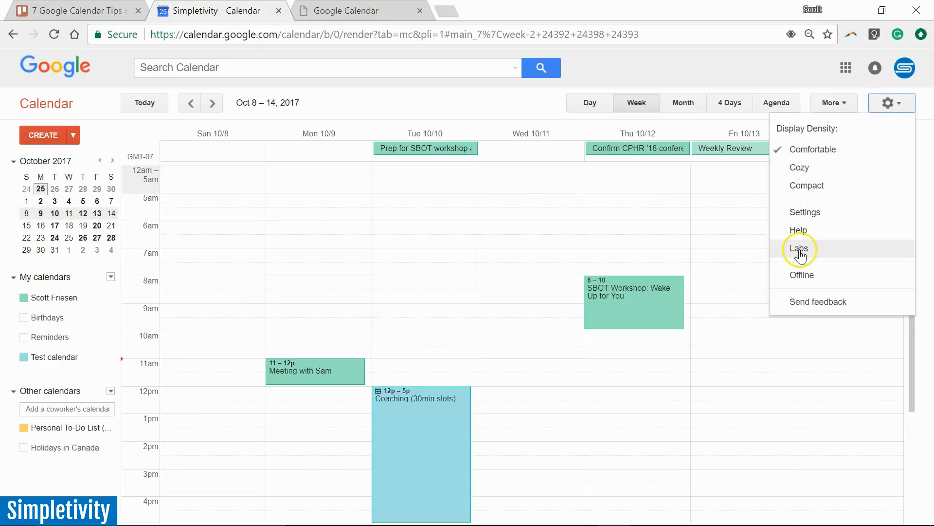
click(798, 248)
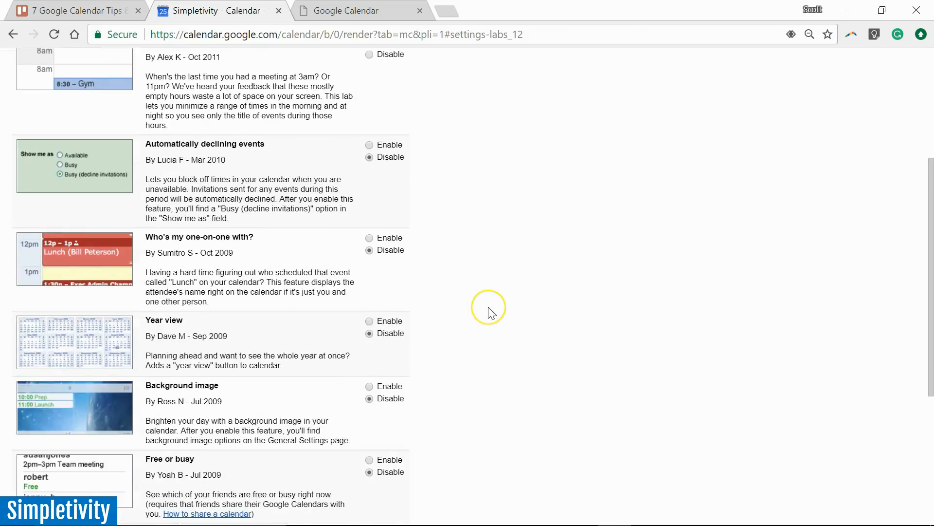
scroll(down, 3)
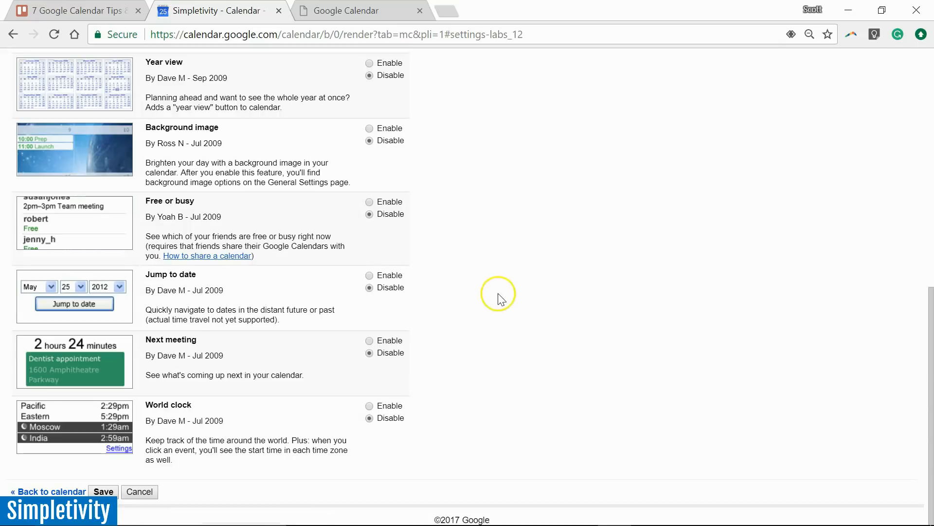
mouse_move(219, 348)
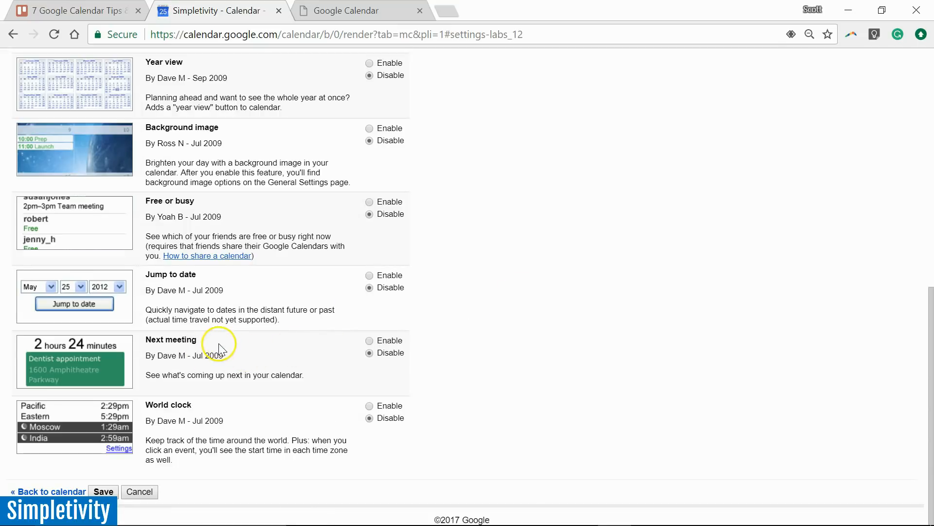
mouse_move(283, 357)
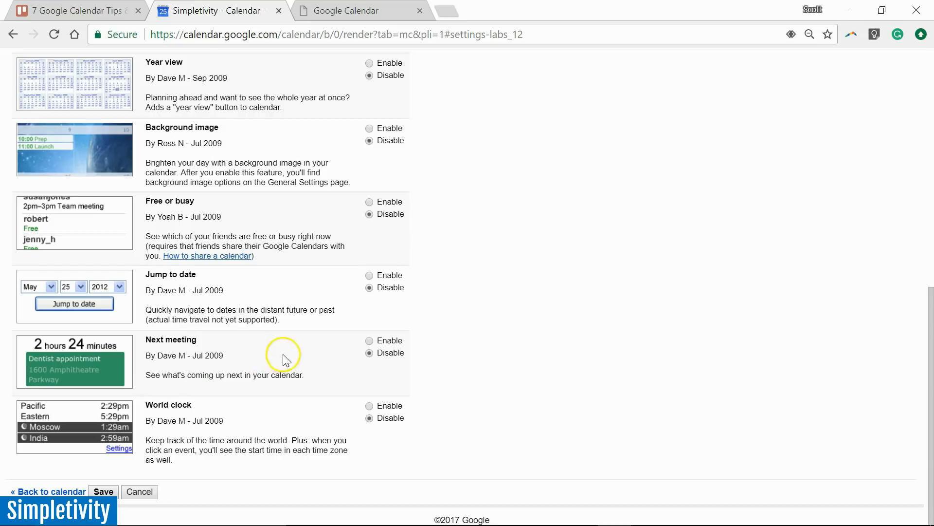
mouse_move(256, 362)
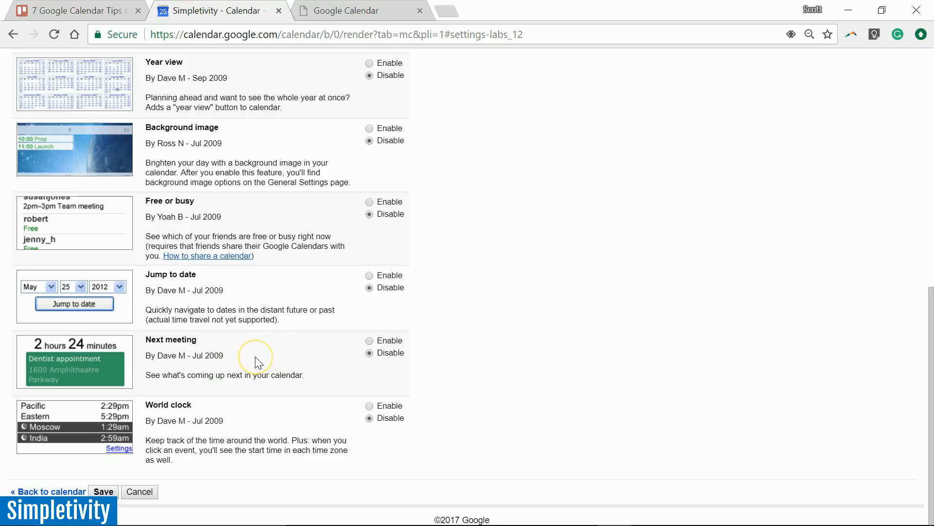
mouse_move(280, 366)
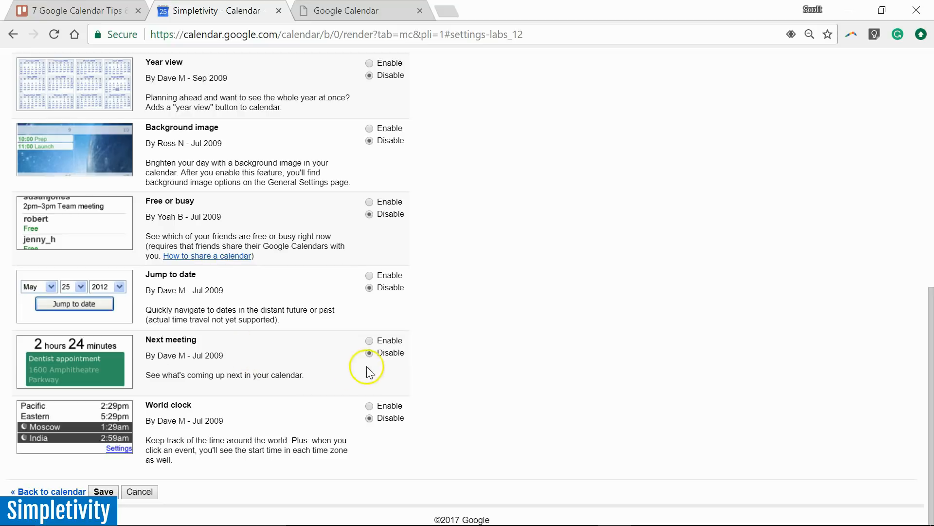
- Set the Next meeting lab to Enable and save the settings
click(370, 340)
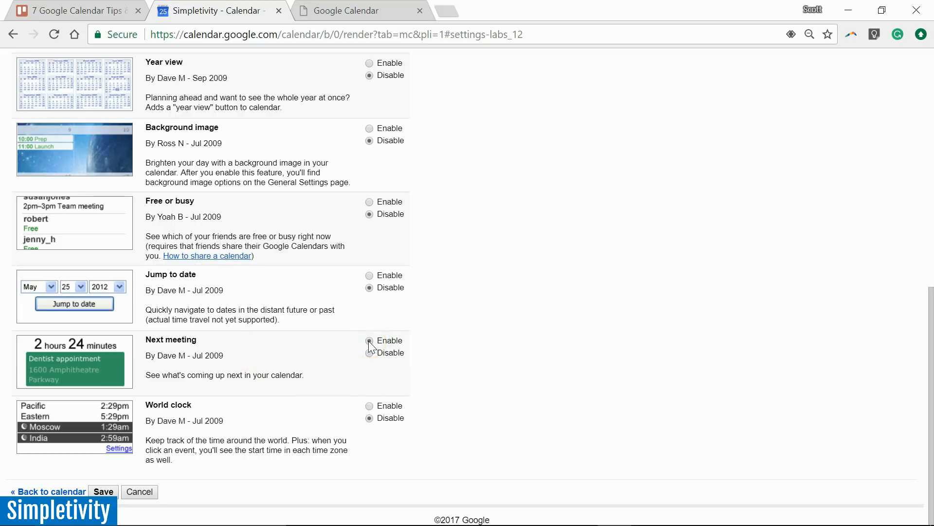
click(370, 341)
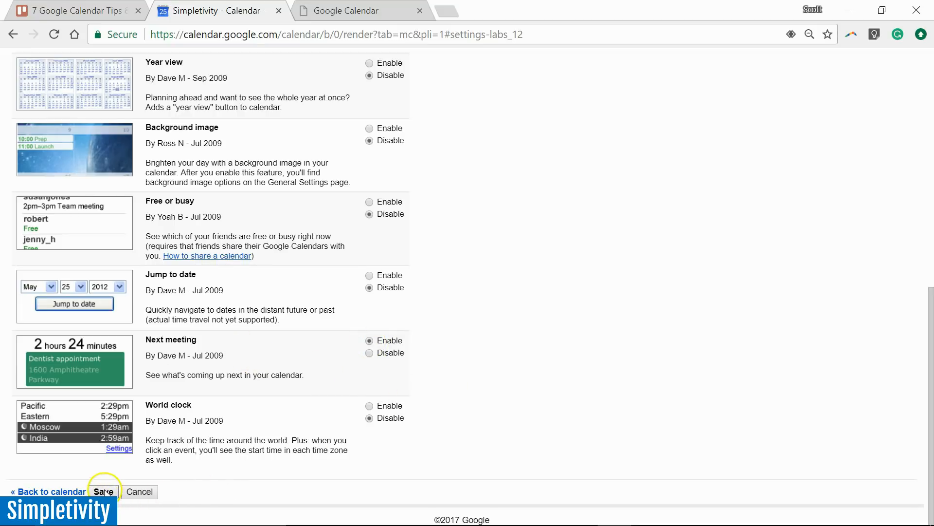
click(104, 491)
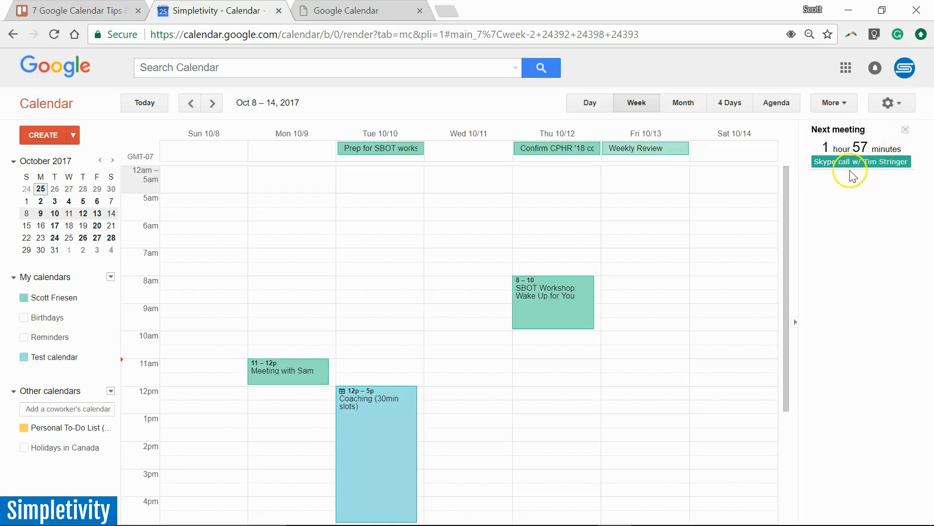
mouse_move(875, 176)
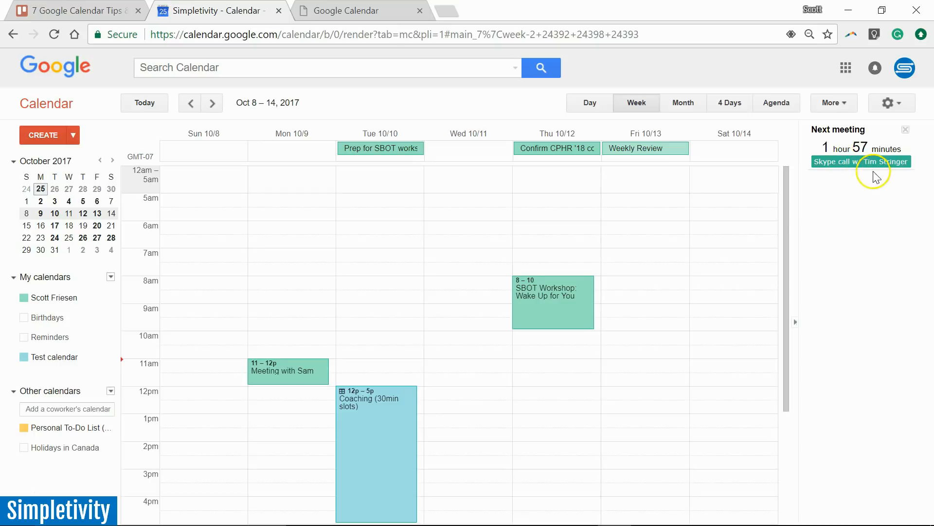
mouse_move(842, 149)
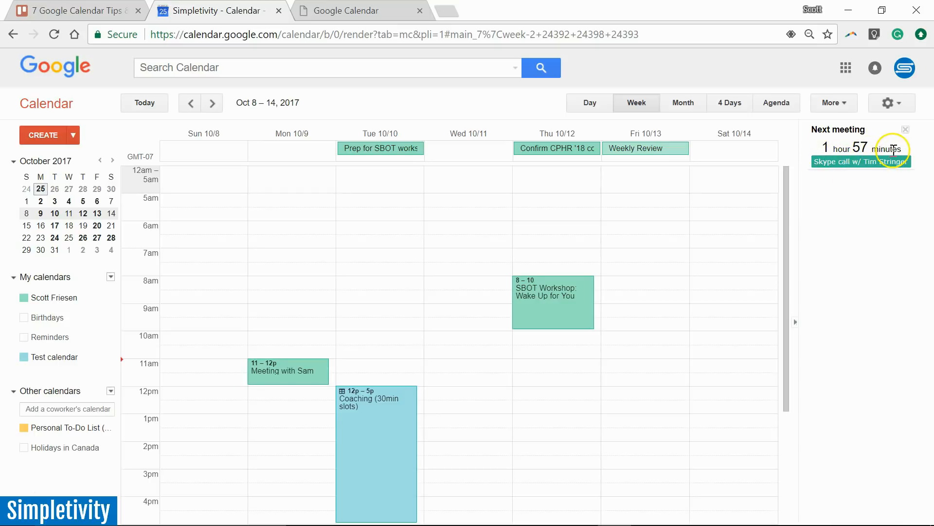
mouse_move(685, 239)
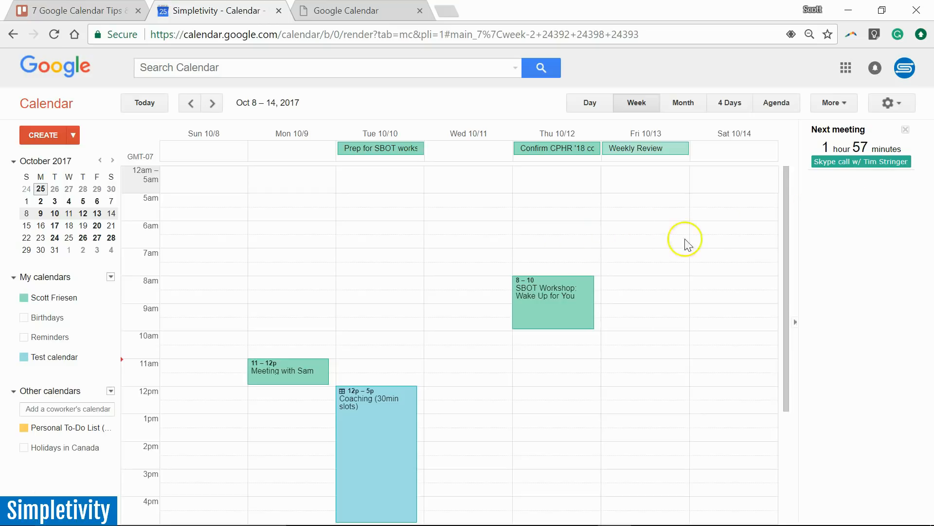
mouse_move(292, 259)
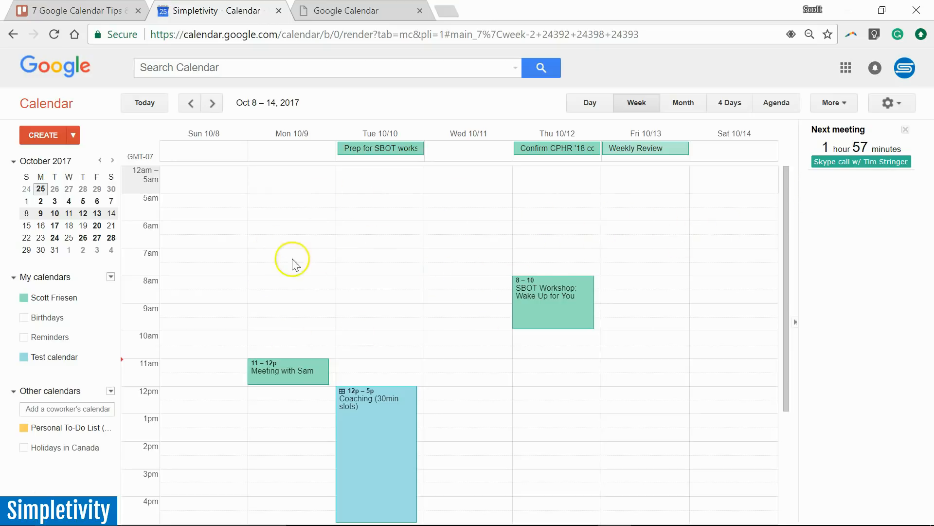
mouse_move(677, 224)
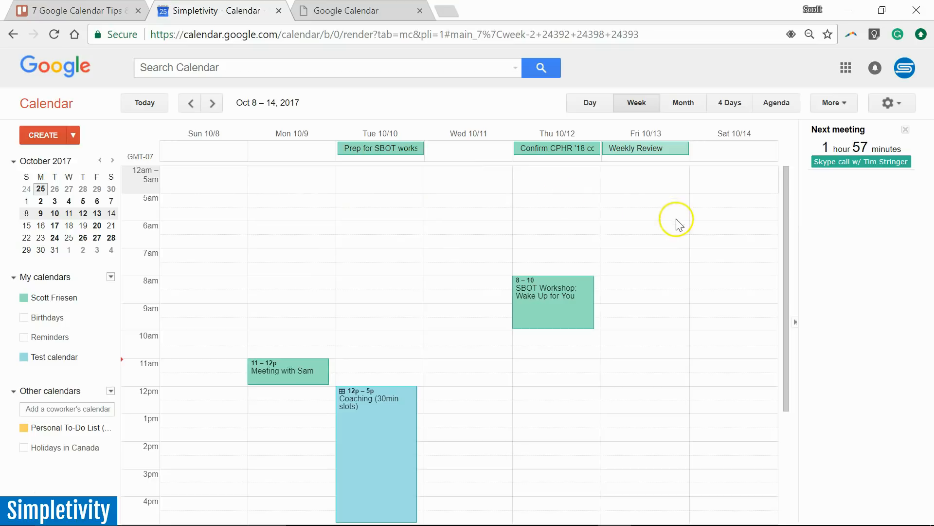
mouse_move(388, 340)
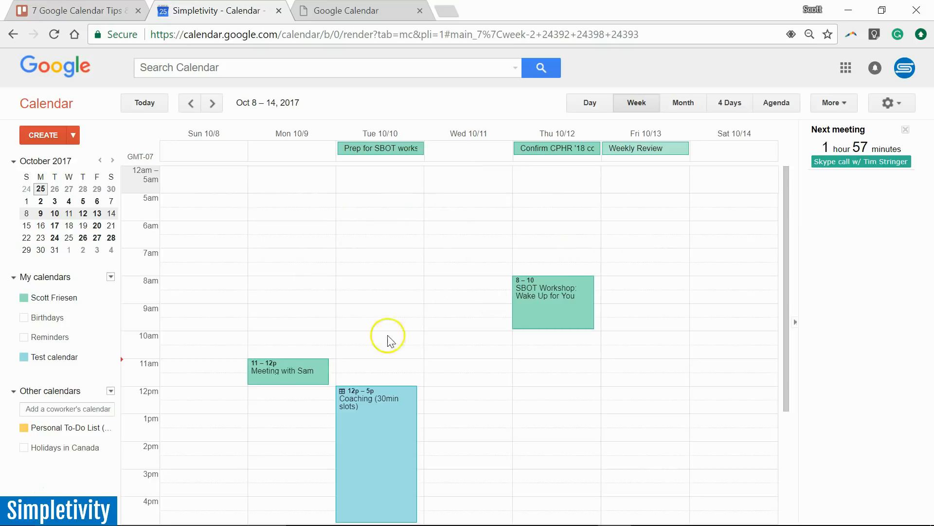
mouse_move(506, 280)
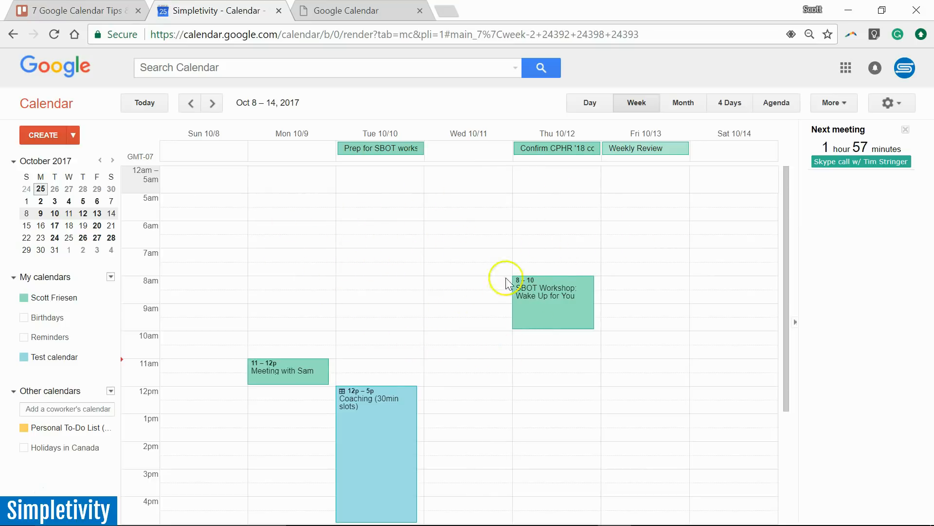
mouse_move(875, 170)
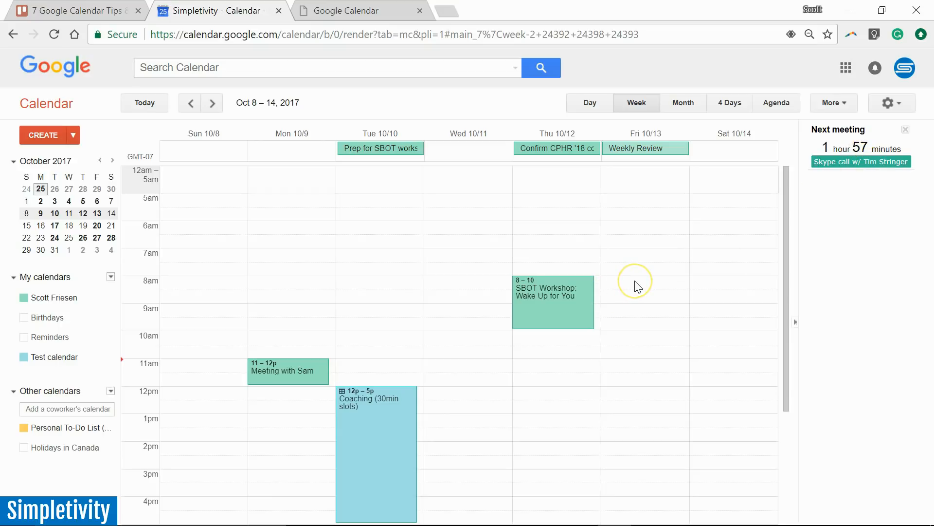
mouse_move(910, 145)
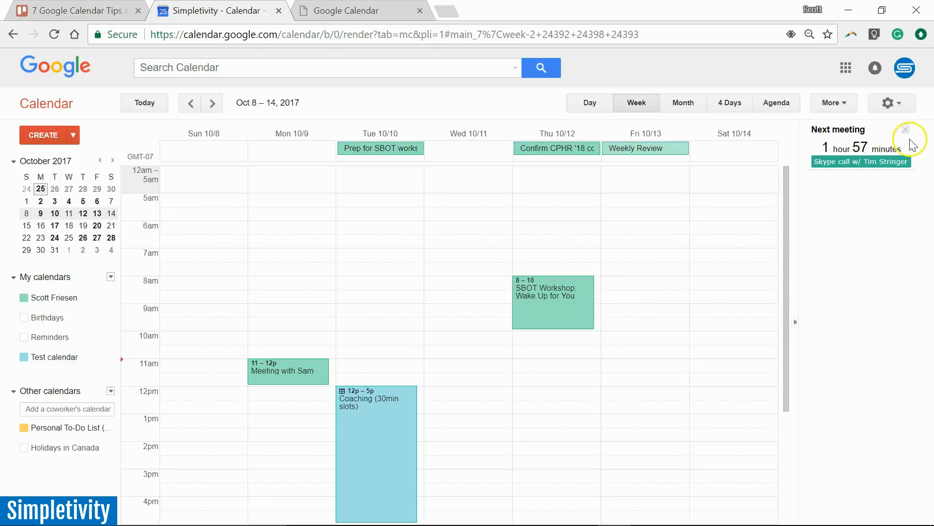
- Close the Next meeting countdown panel so the week view fills the full width
click(905, 129)
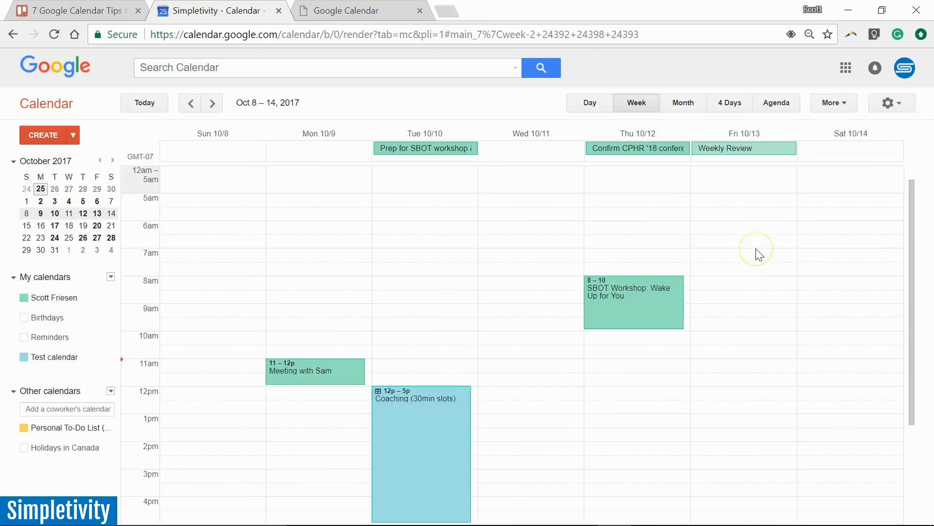
scroll(down, 3)
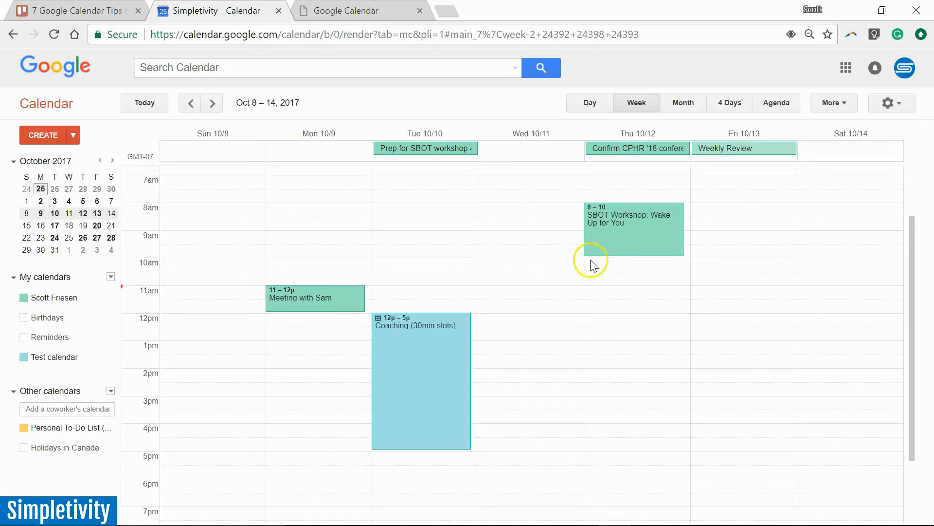